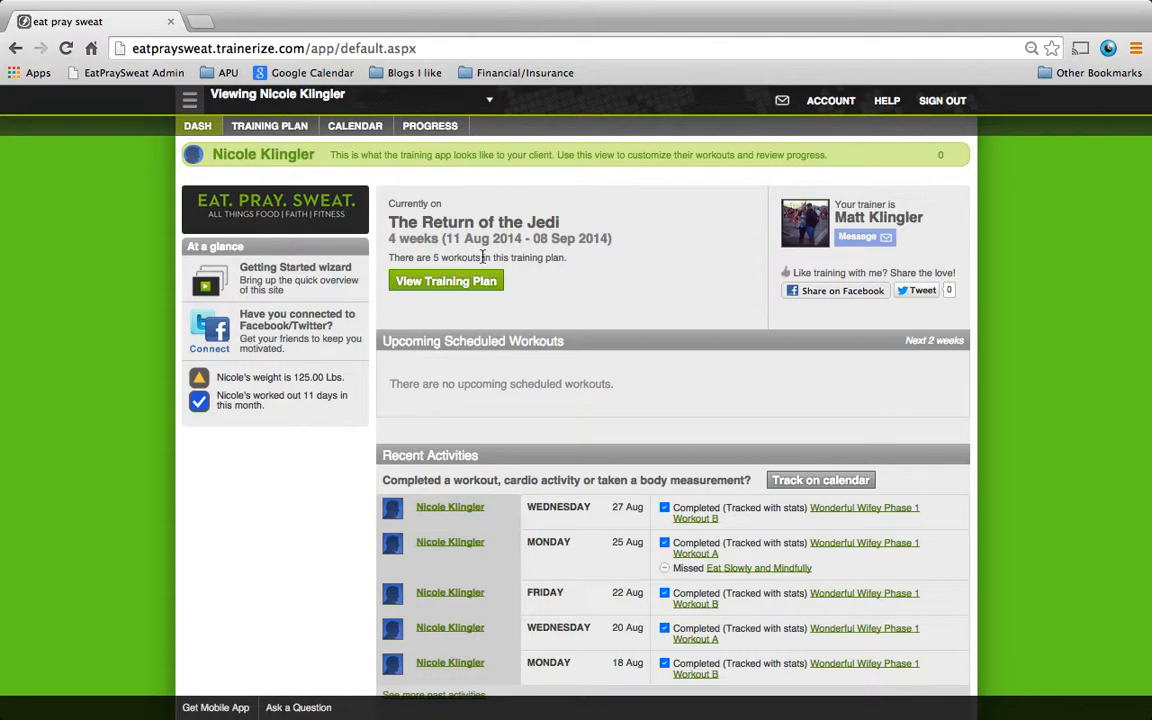
mouse_move(311, 173)
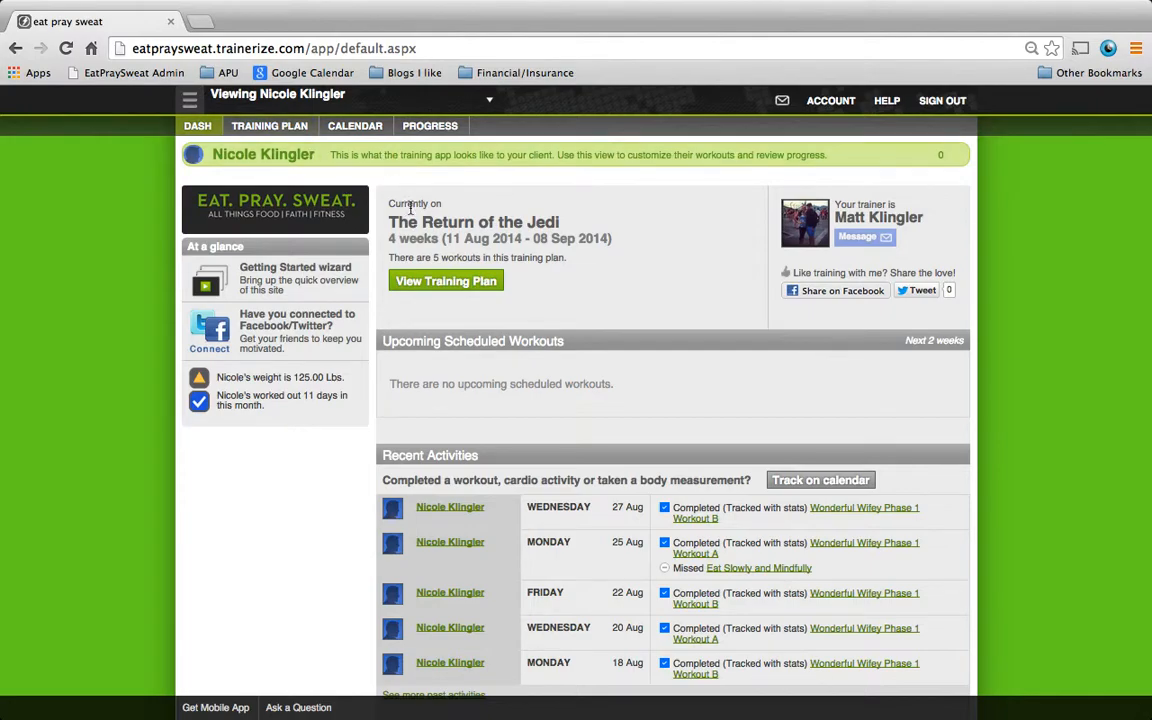
mouse_move(420, 341)
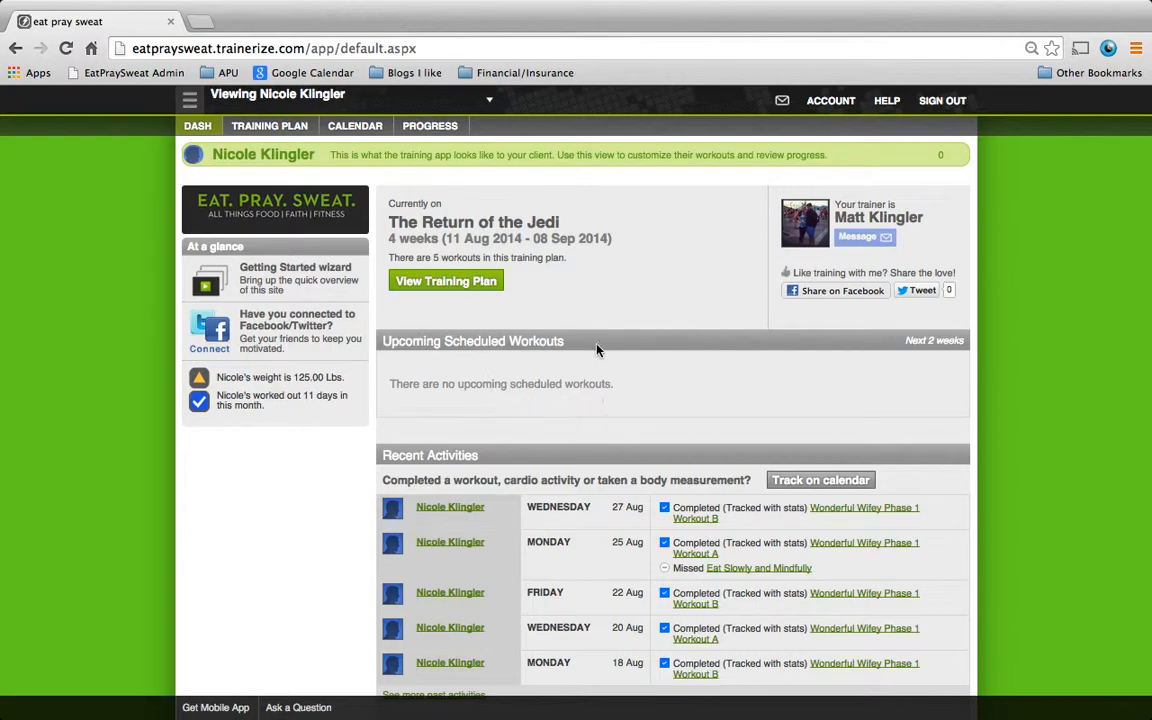
- Open 'The Return of the Jedi' training plan and scroll through its listed workouts
scroll(down, 3)
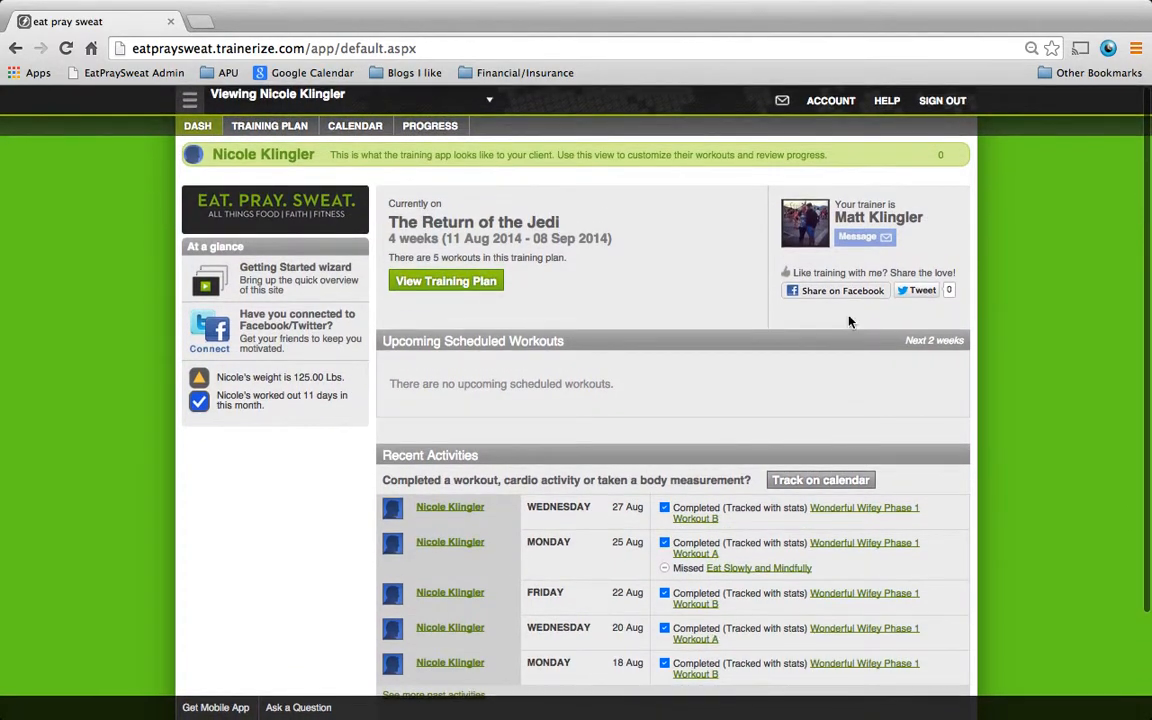
mouse_move(849, 291)
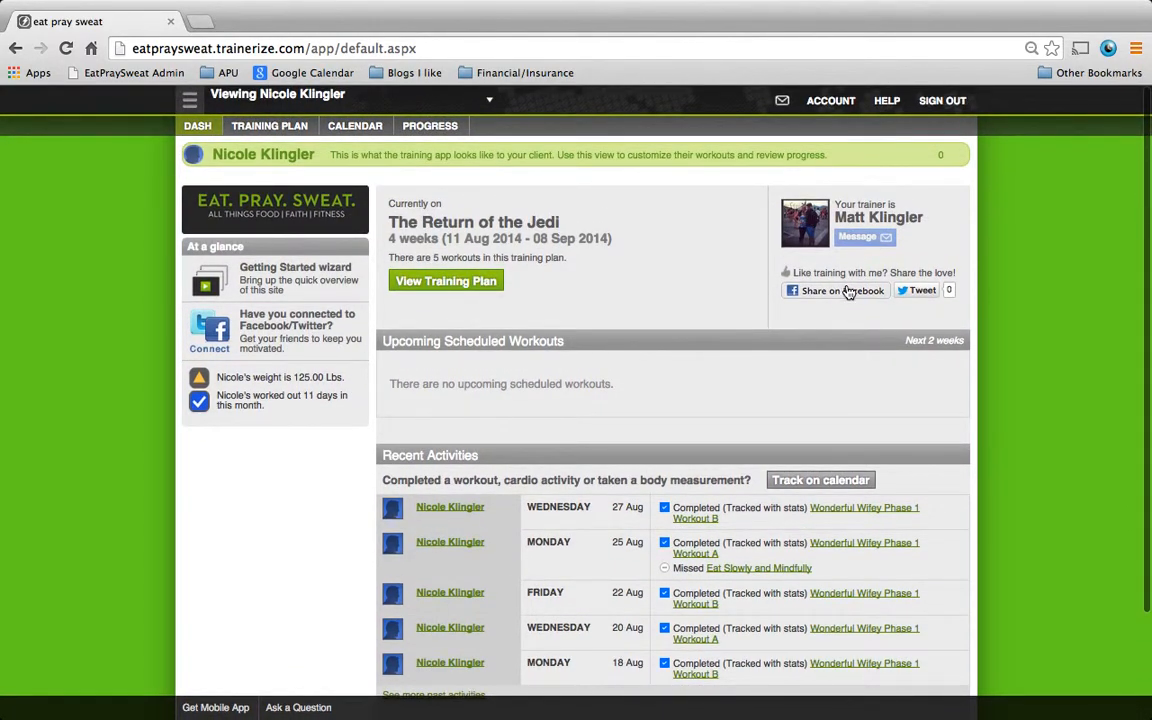
mouse_move(916, 290)
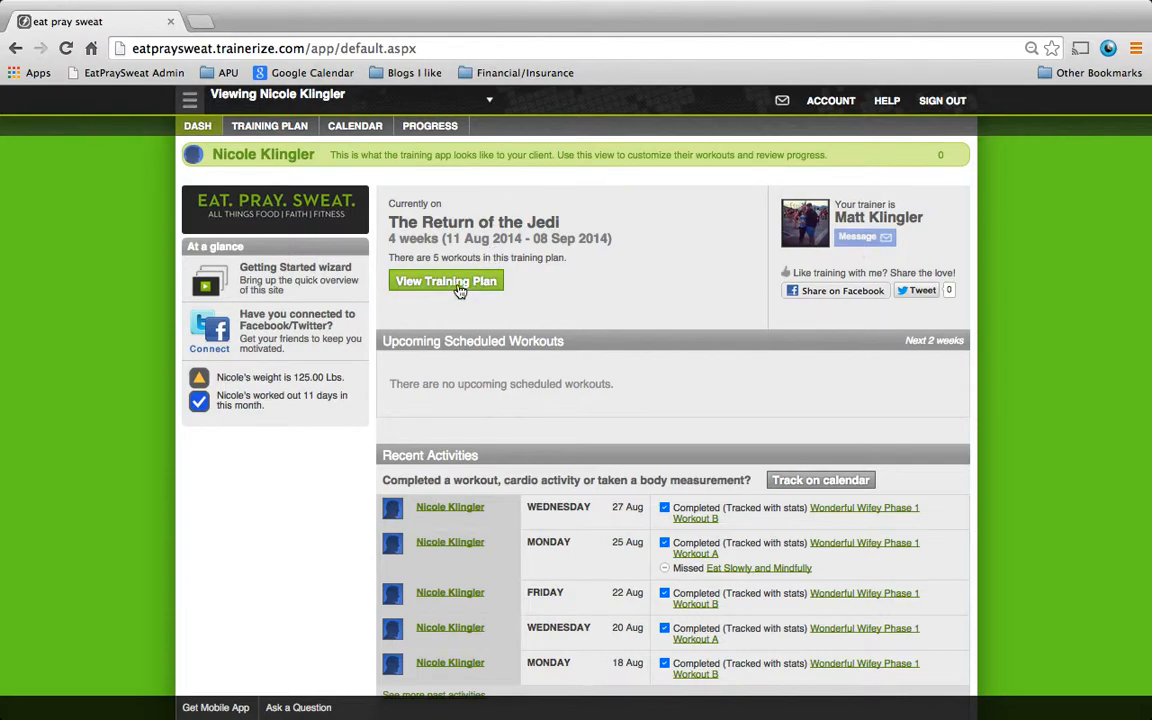
click(446, 281)
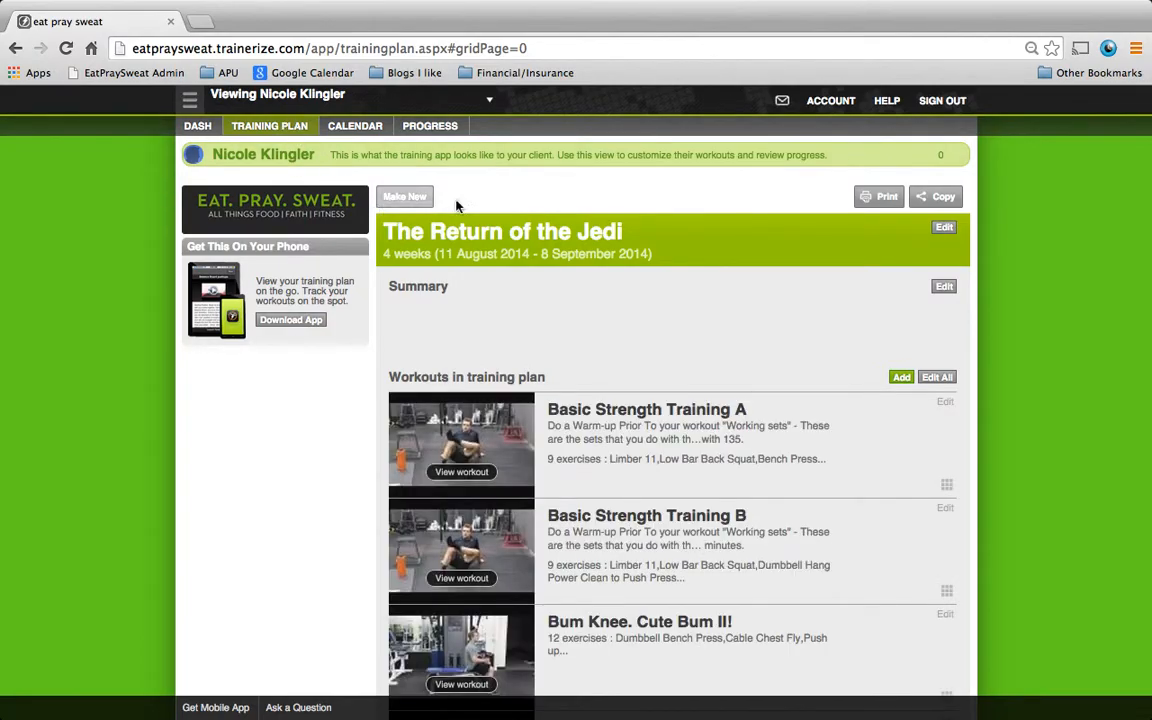
mouse_move(544, 310)
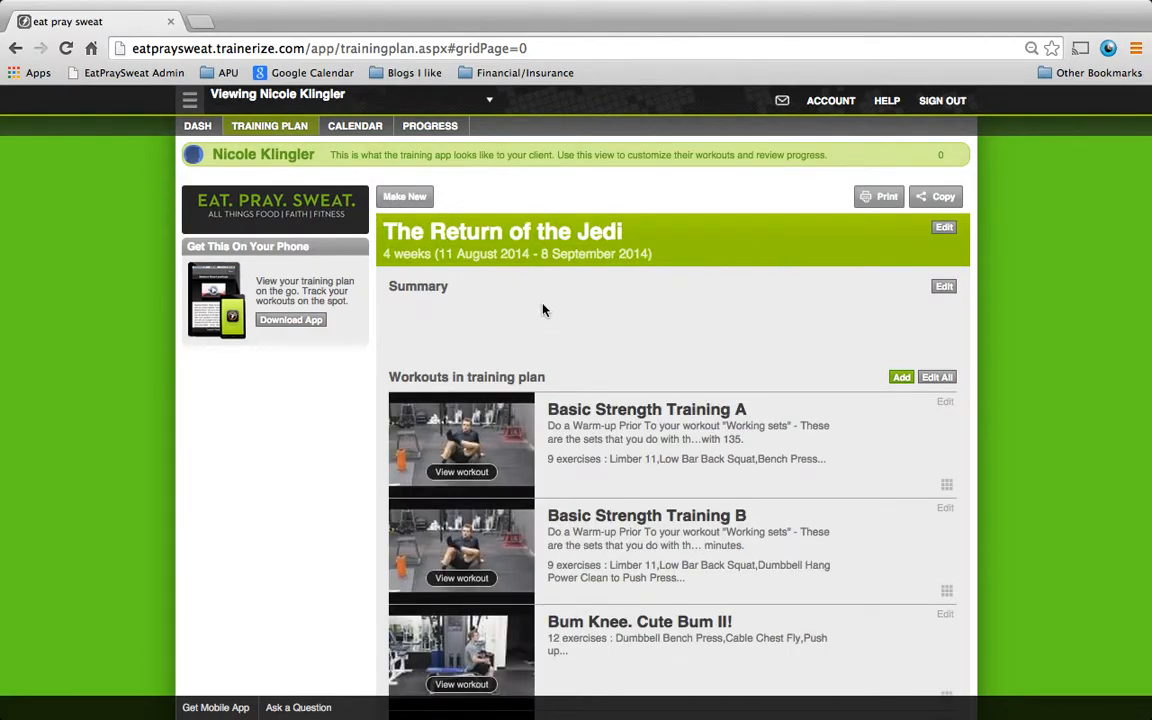
mouse_move(454, 301)
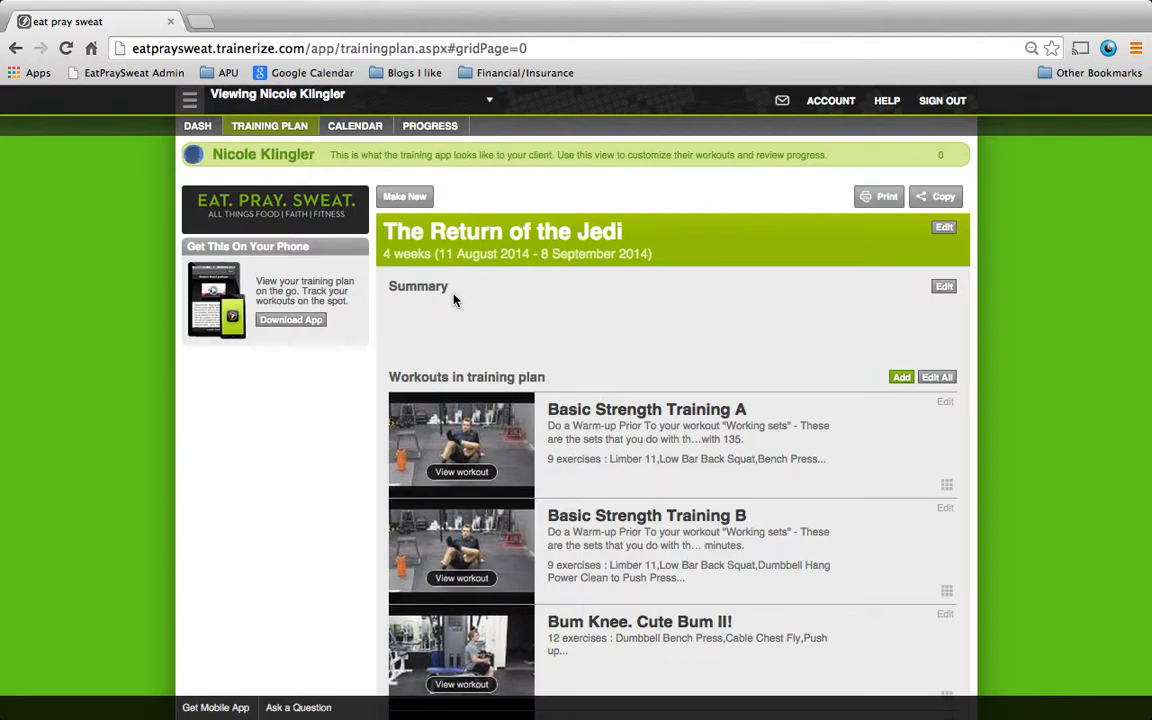
mouse_move(462, 310)
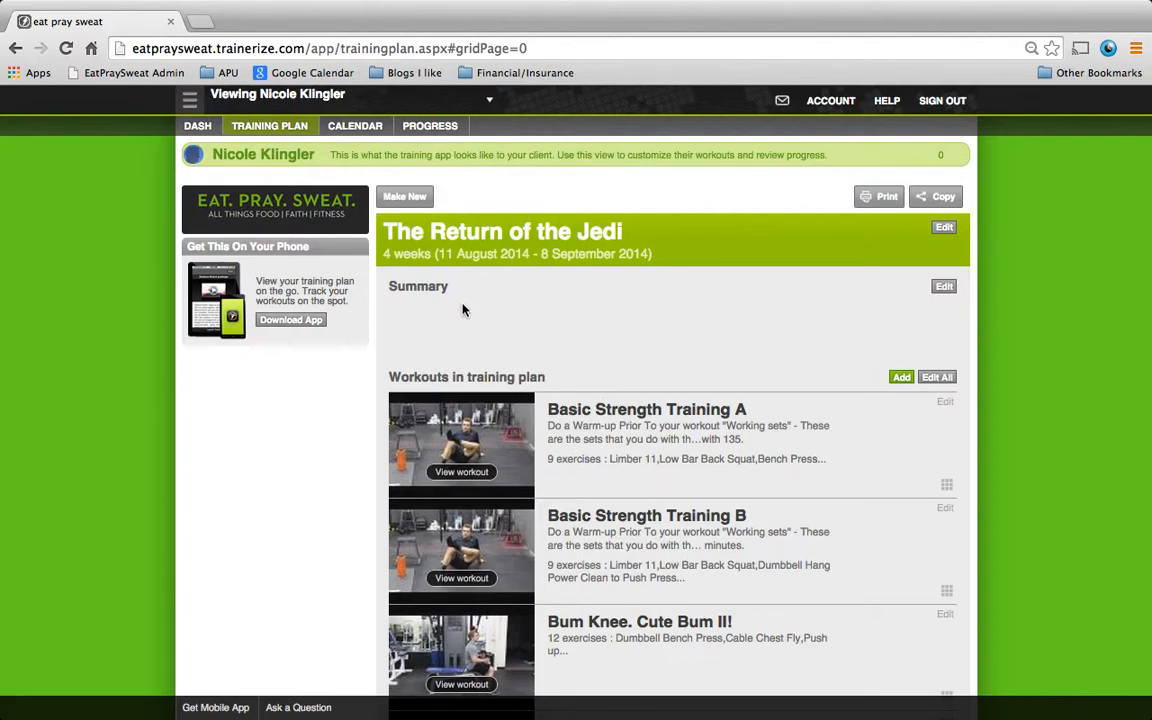
scroll(down, 3)
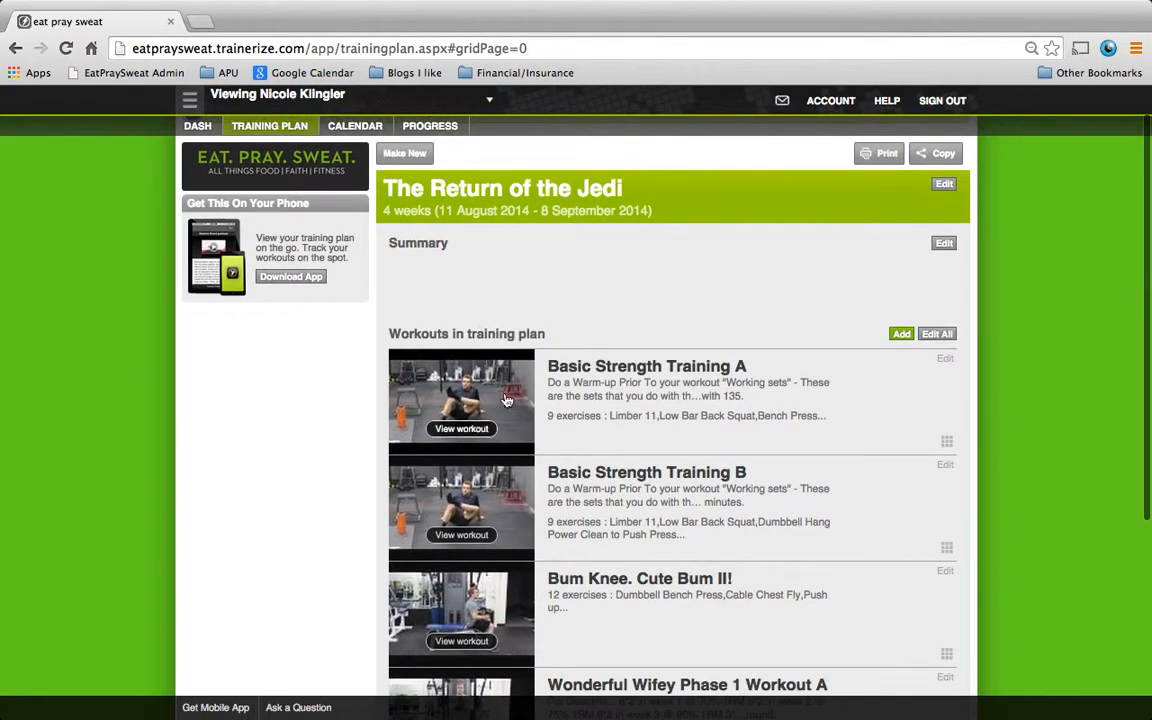
scroll(down, 3)
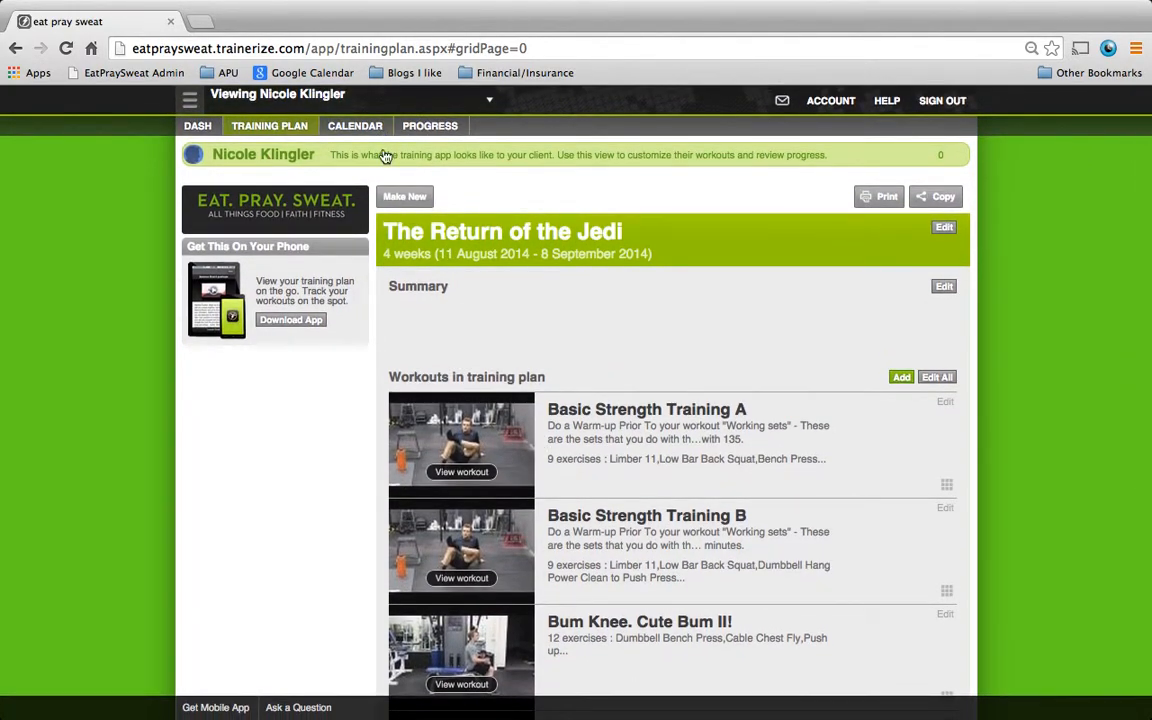
mouse_move(360, 135)
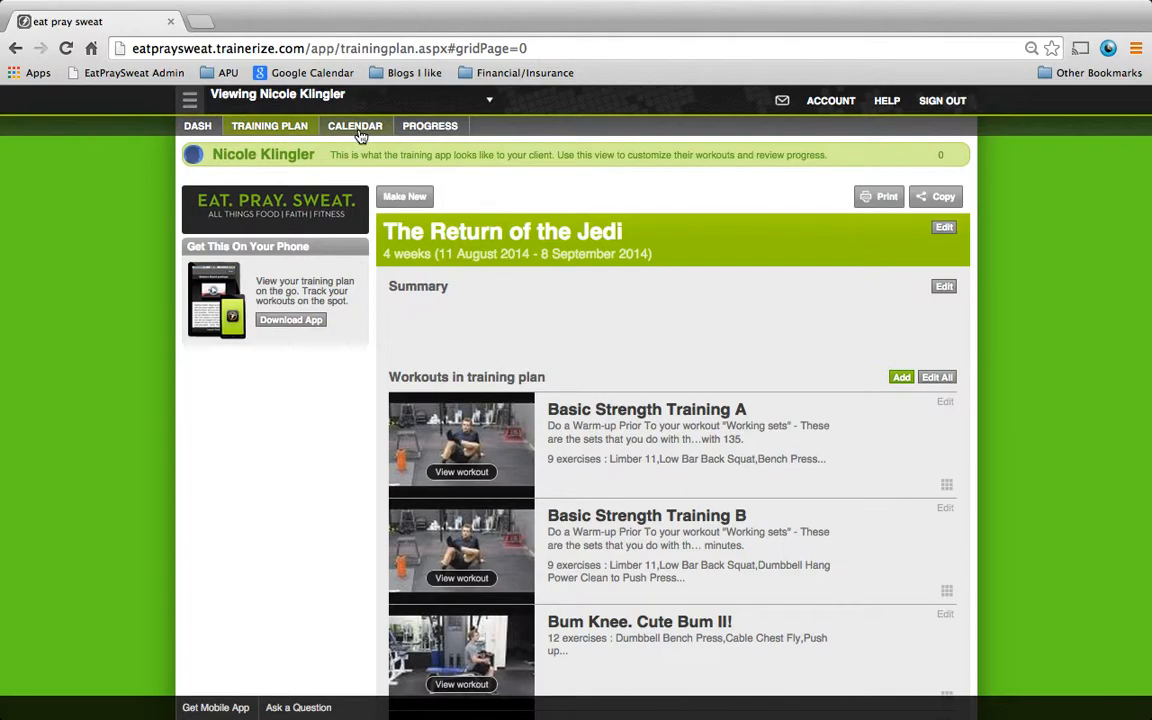
- Open the calendar and view the 22 Aug 2014 Wonderful Wifey Phase 1 Workout B stats
click(355, 125)
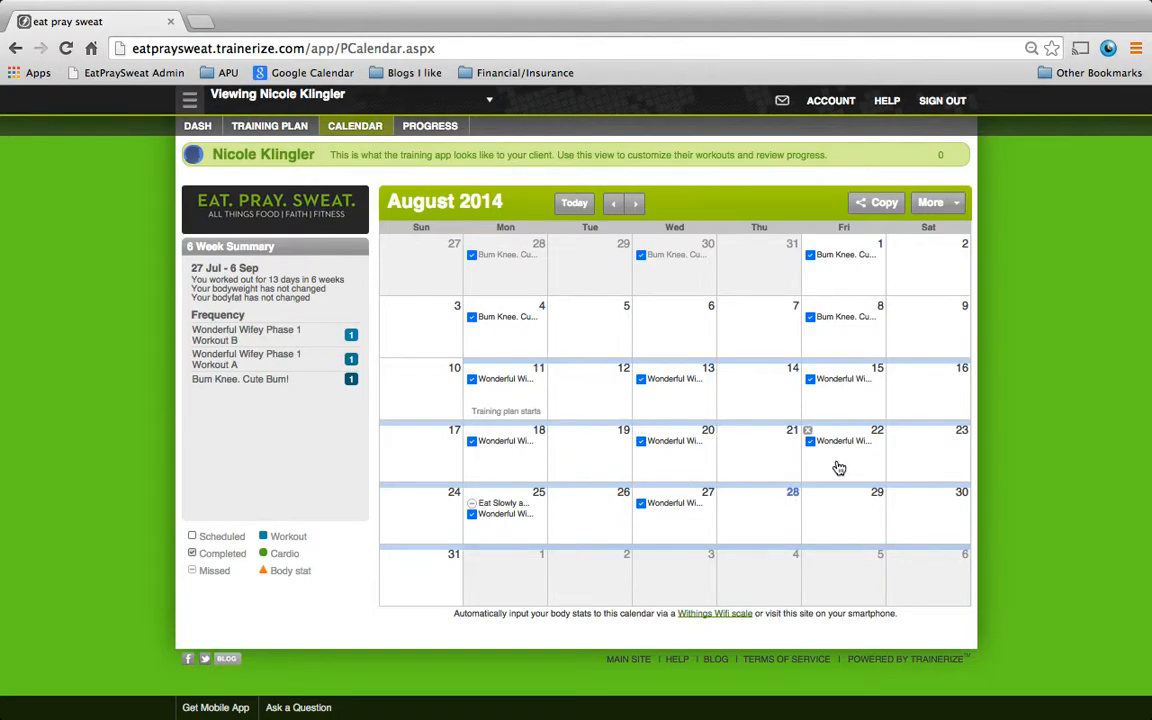
click(843, 460)
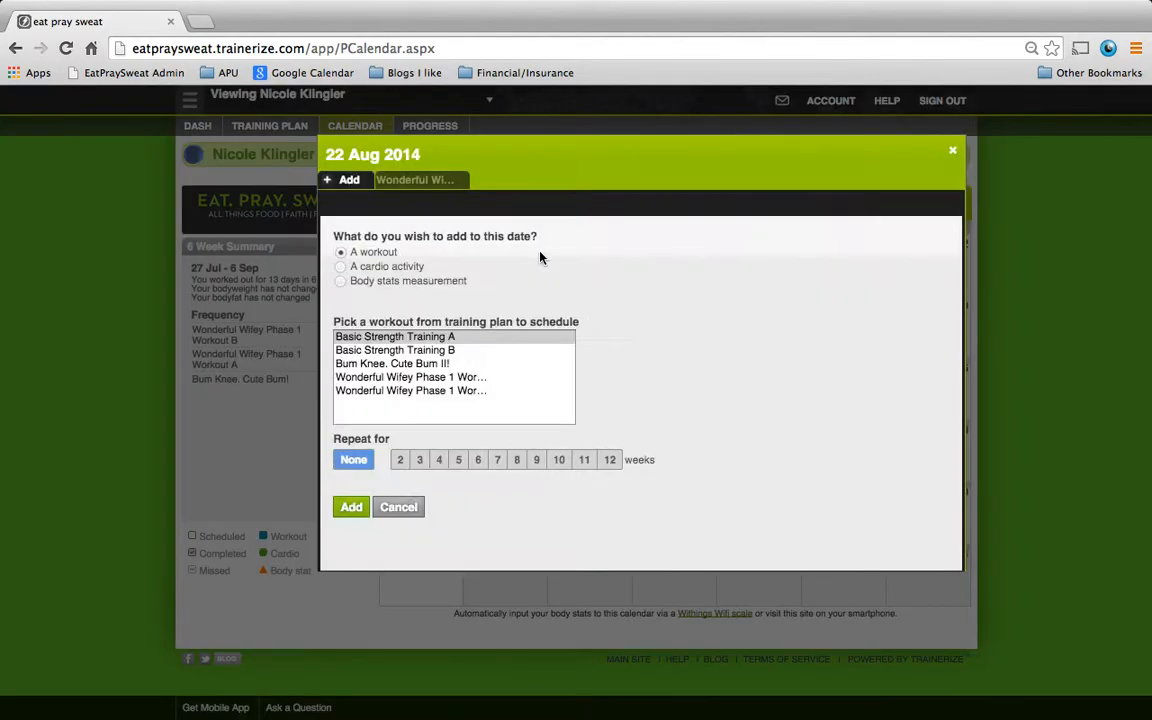
click(430, 180)
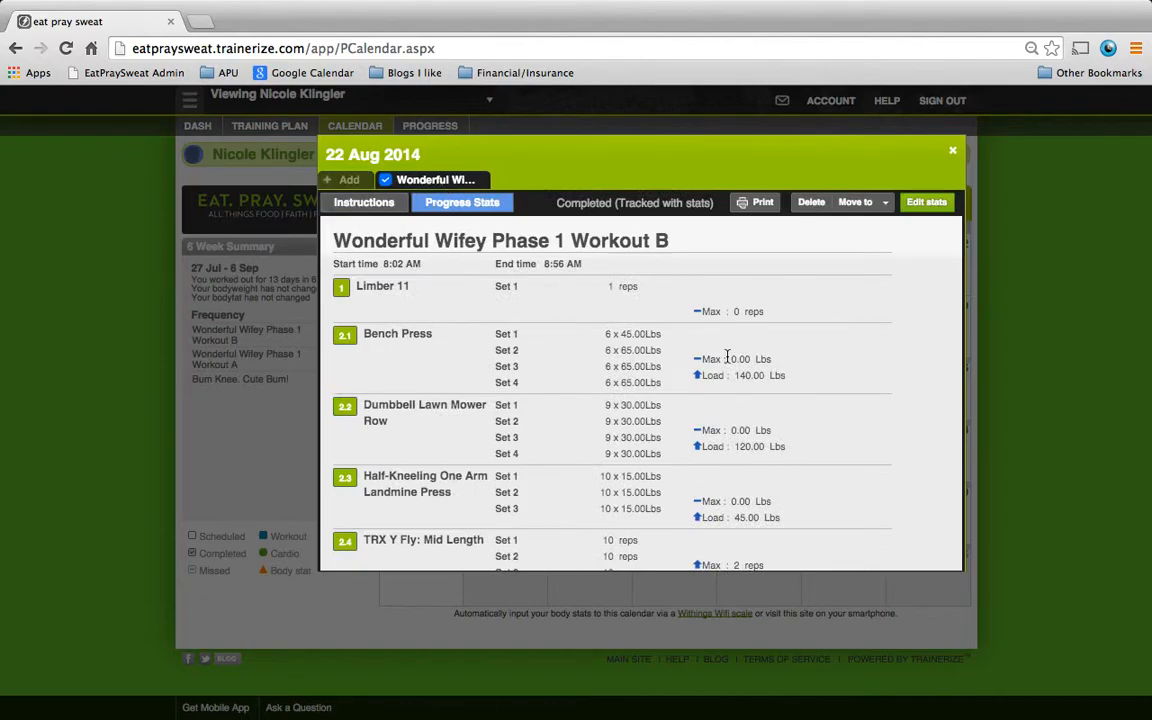
click(952, 150)
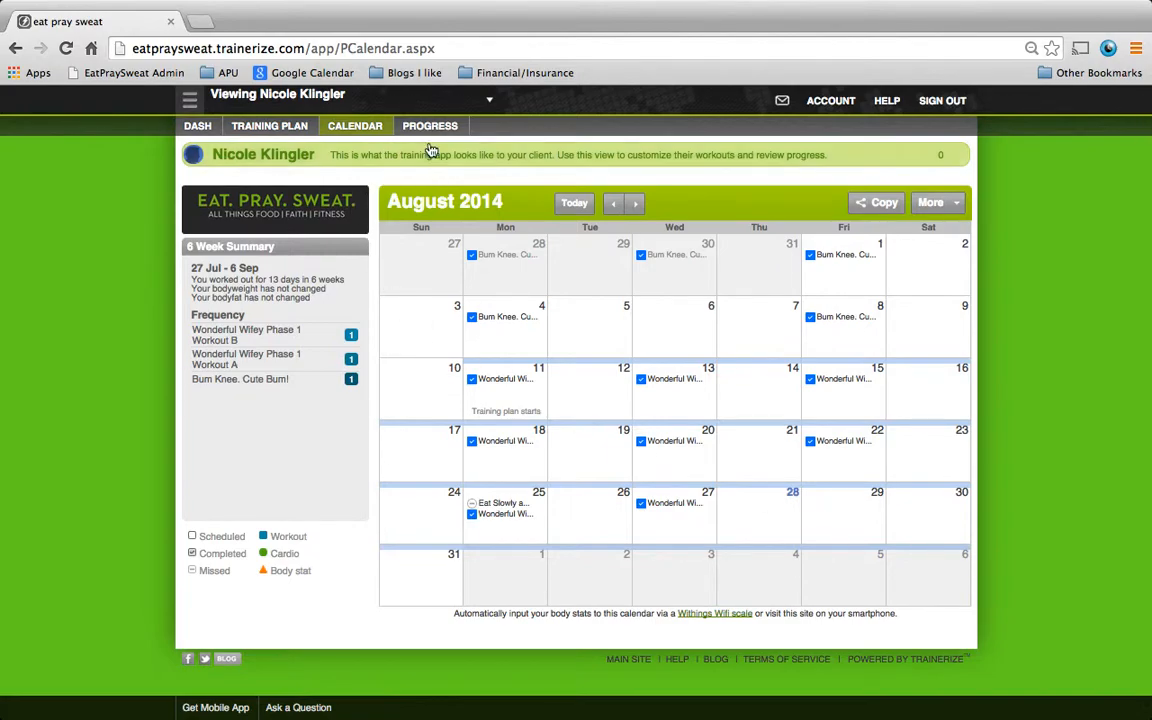
- Open Progress, switch between Recent Workouts and Monthly Grid, and scroll the August 2014 tables
click(430, 125)
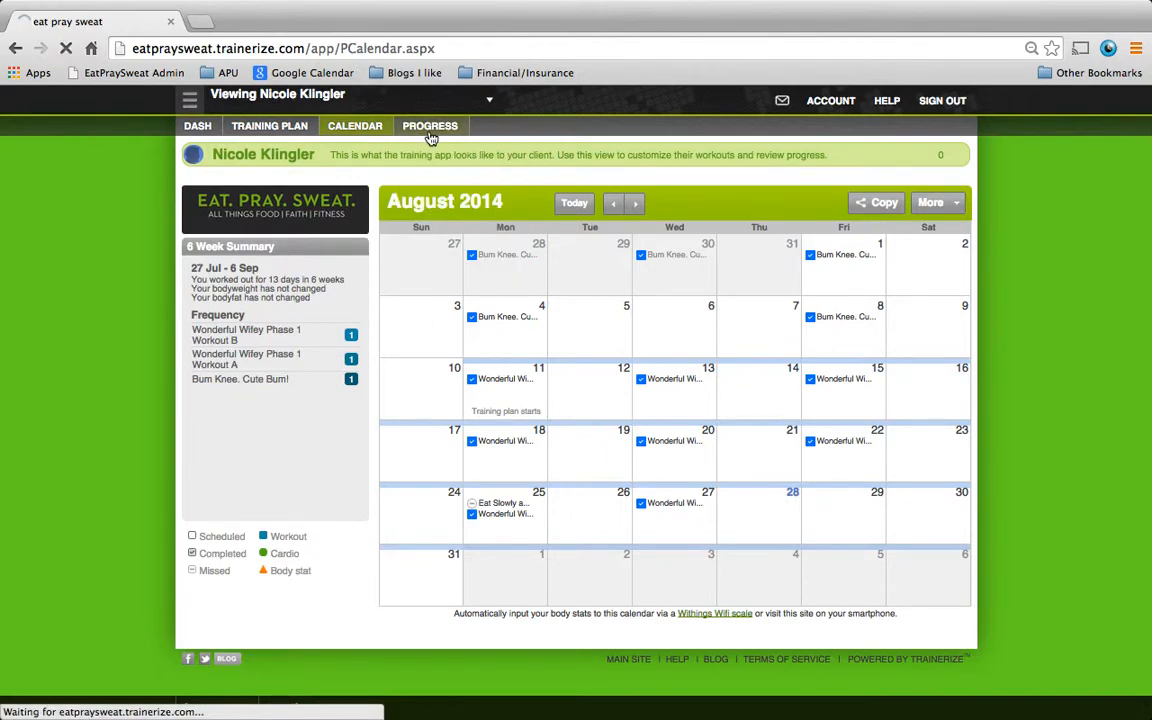
click(430, 125)
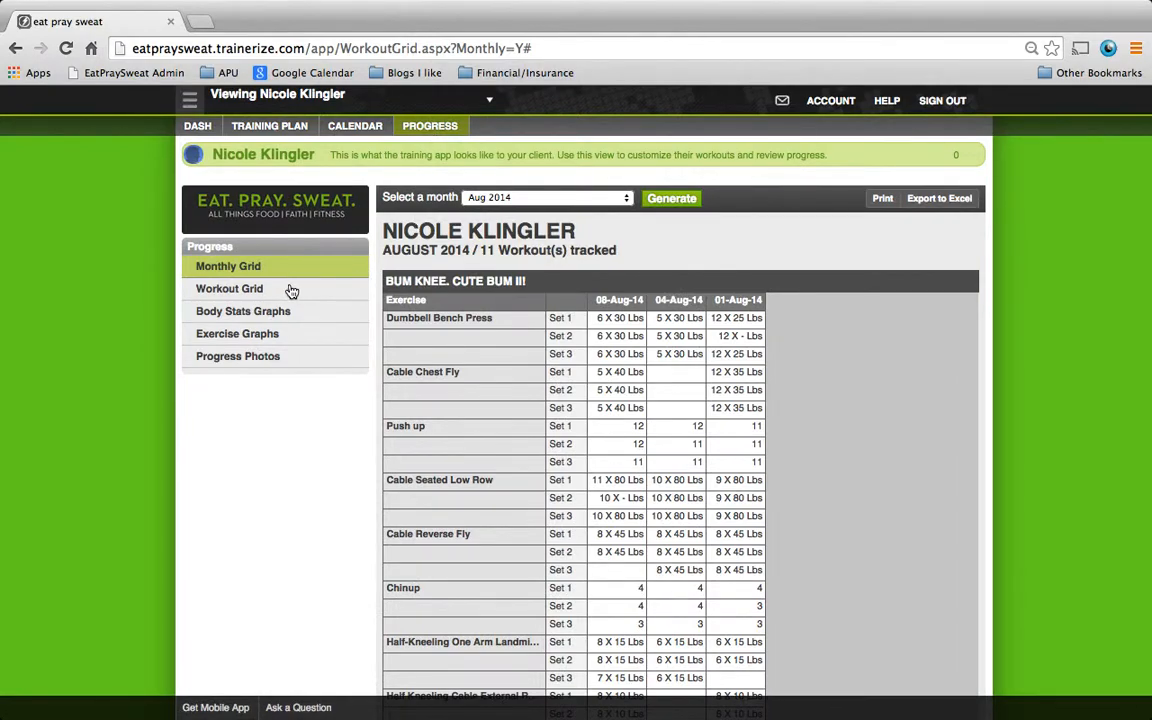
click(229, 289)
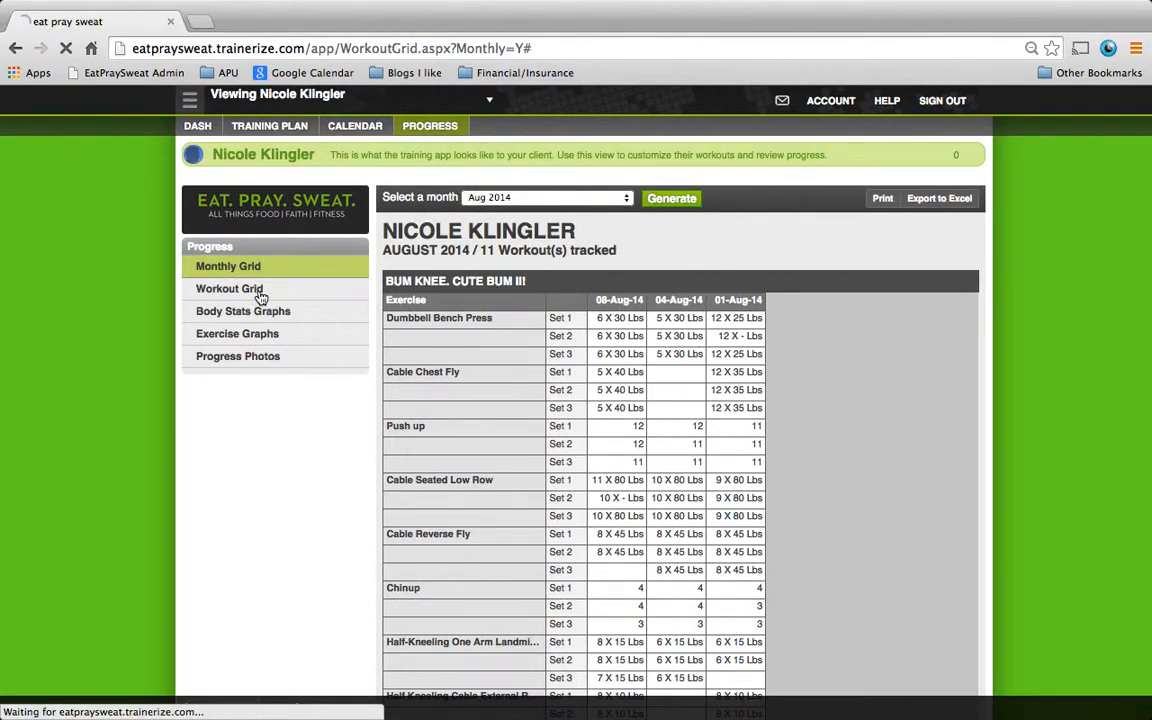
click(229, 288)
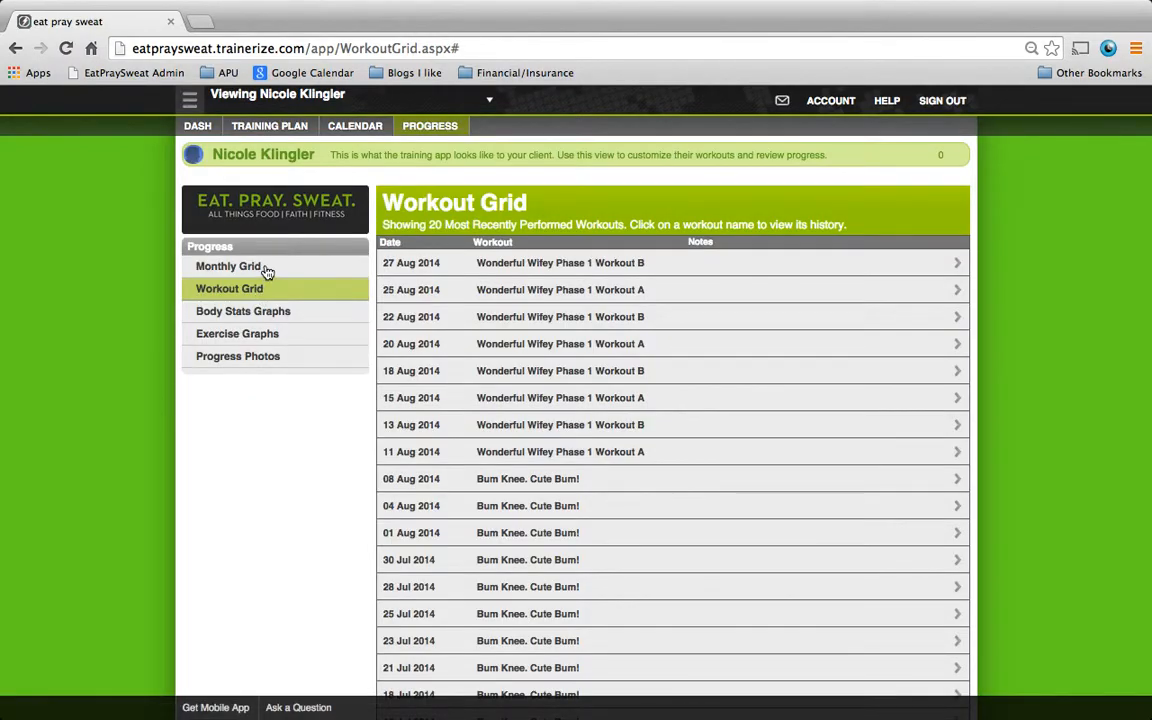
click(228, 266)
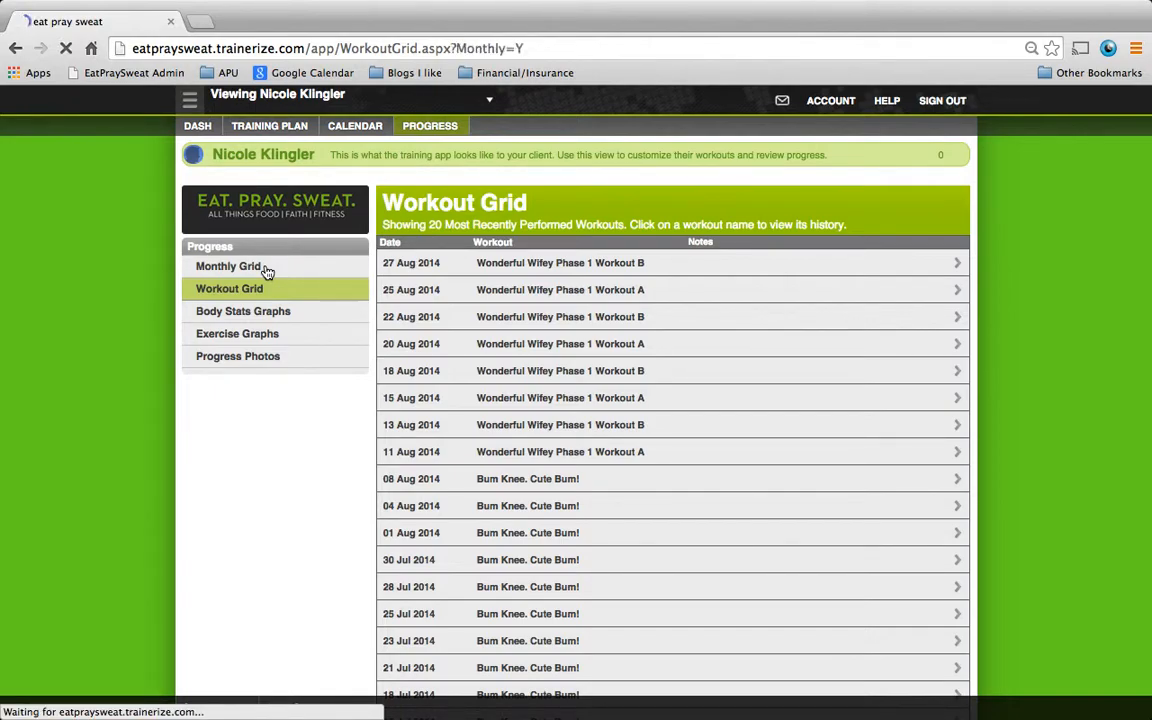
click(228, 266)
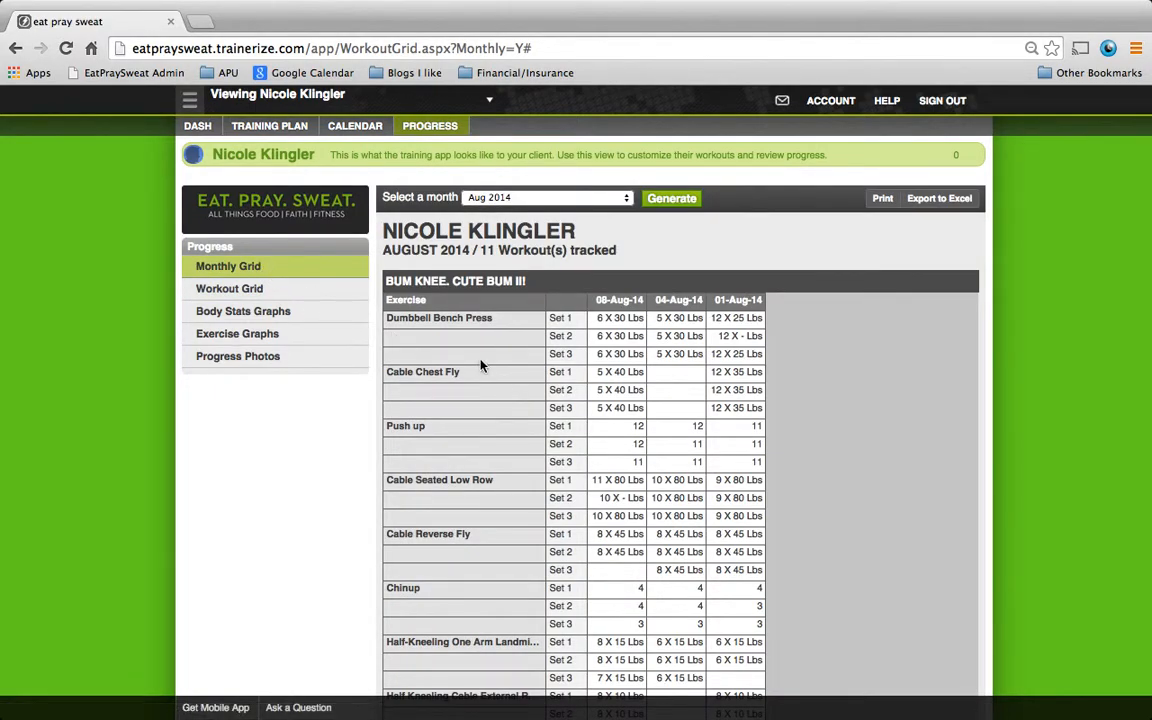
scroll(down, 3)
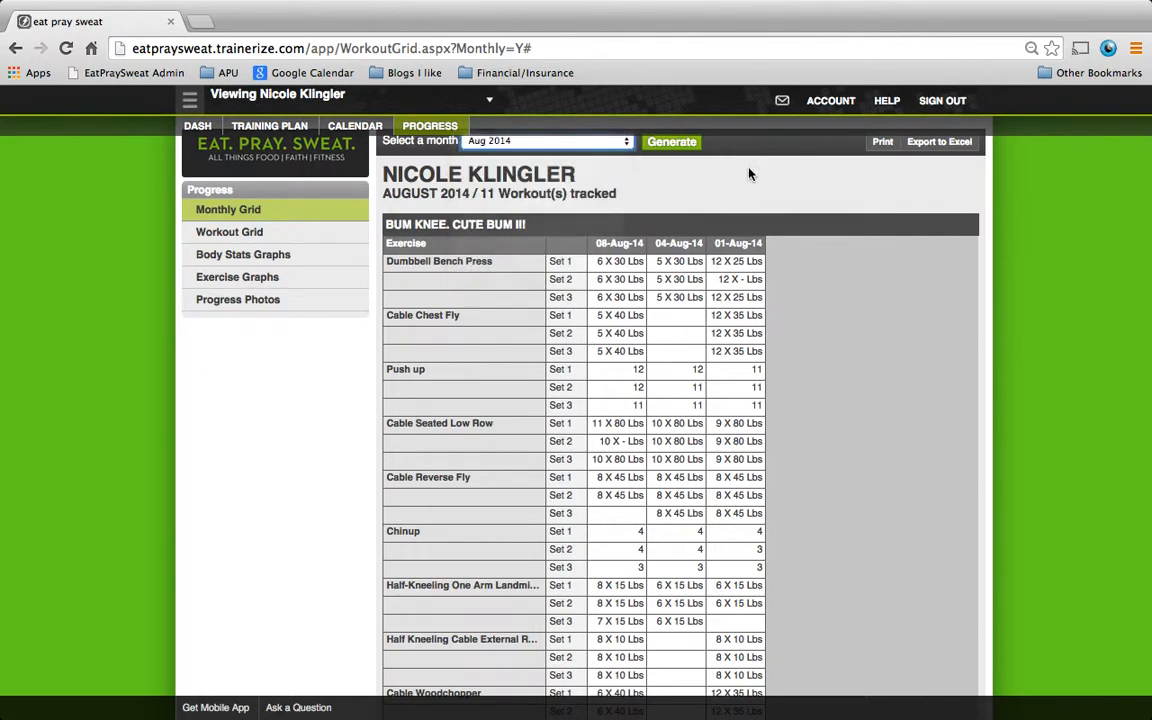
scroll(down, 3)
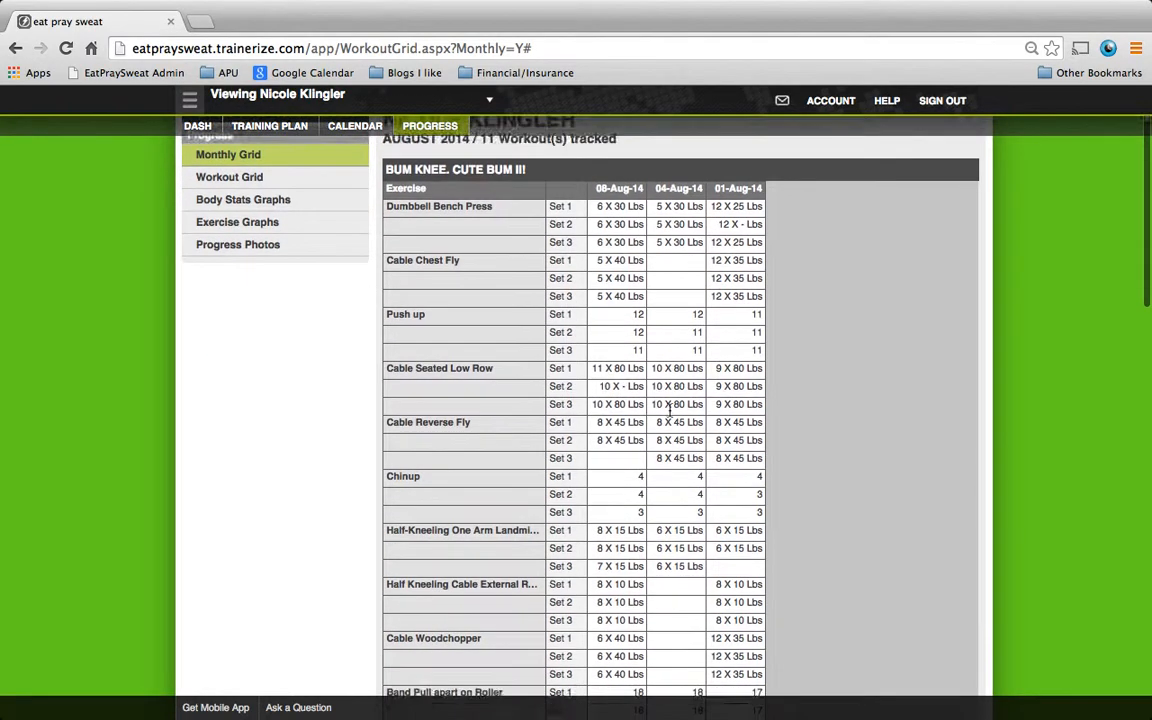
scroll(down, 3)
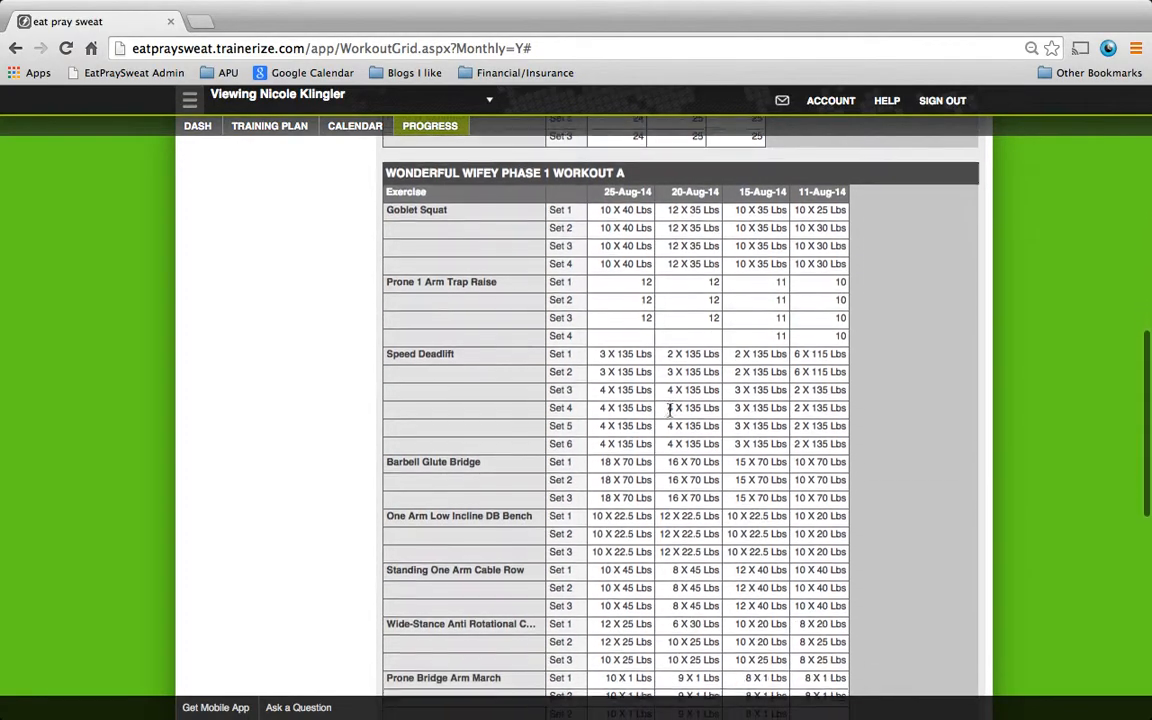
scroll(down, 3)
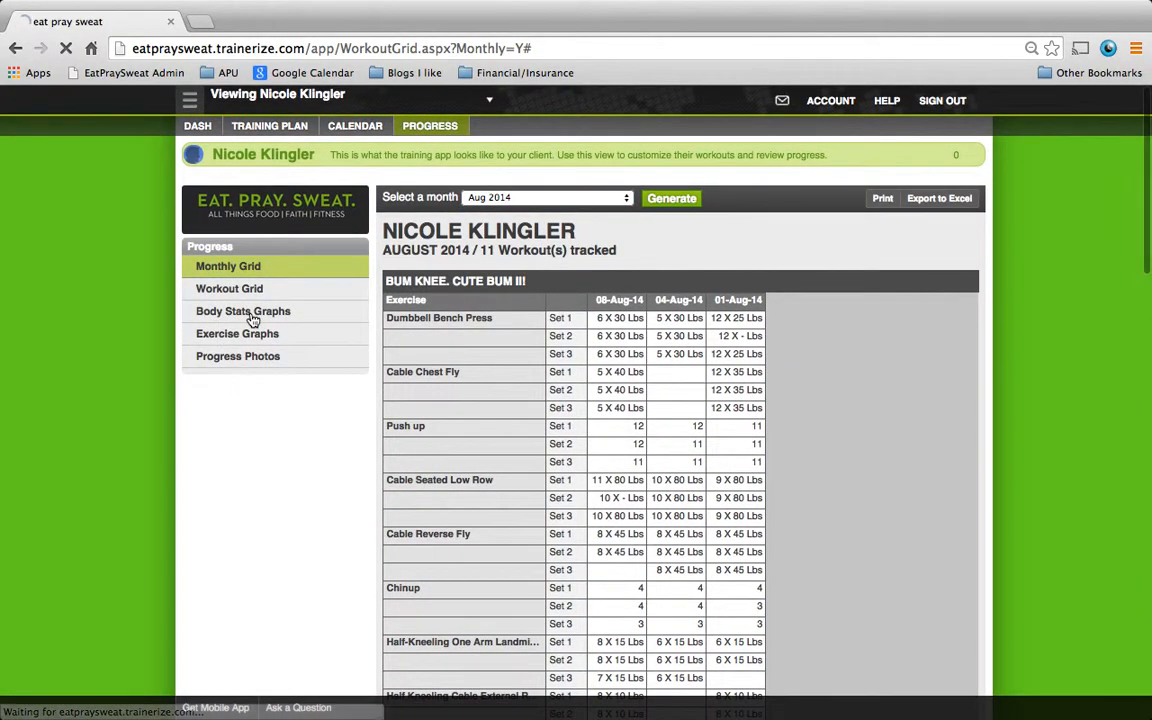
- View the Body Stats Graphs, then switch to the Exercise Graphs page
click(243, 311)
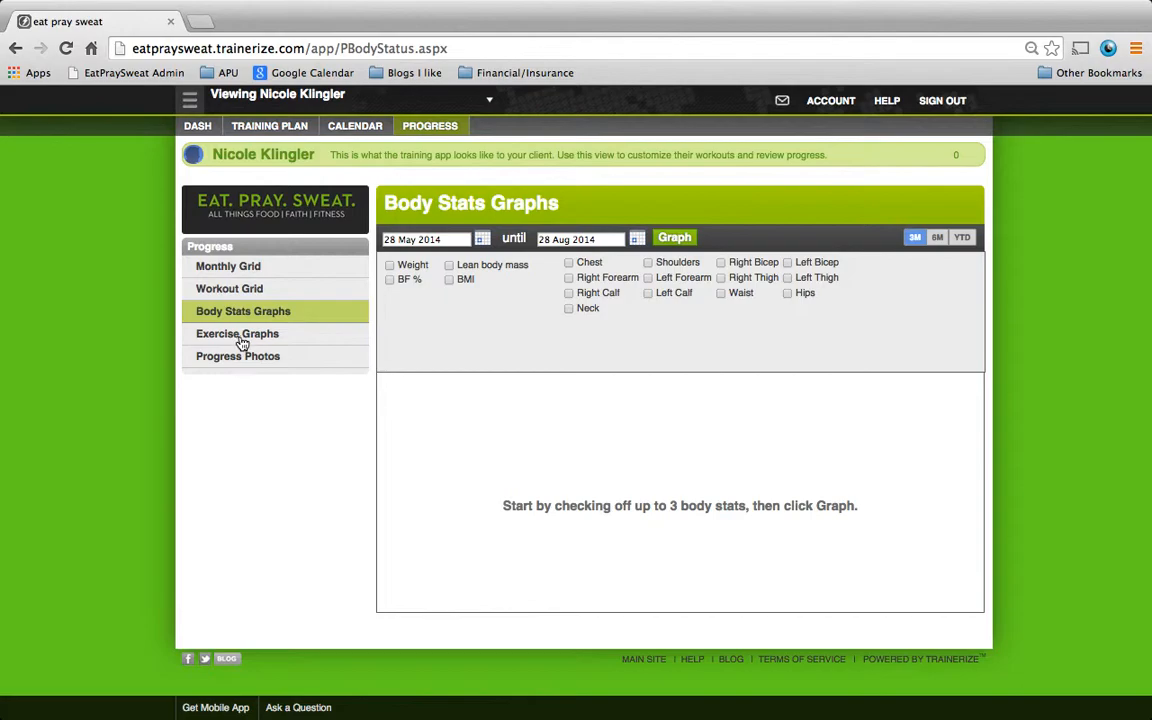
click(237, 333)
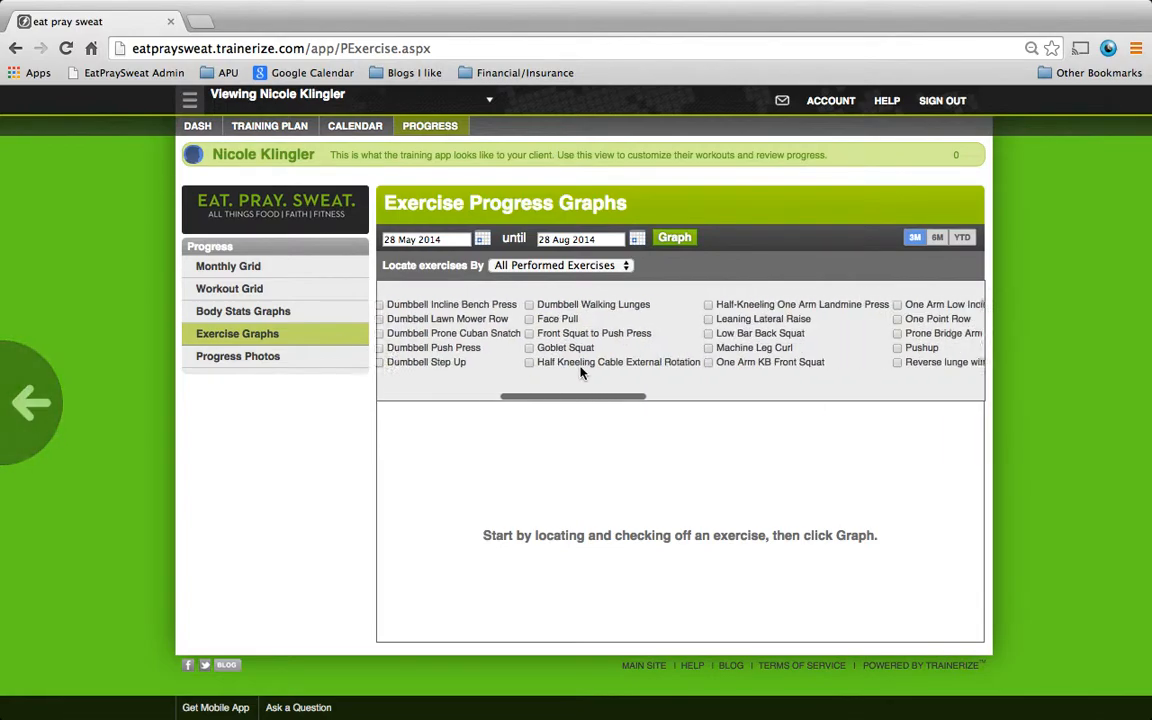
- Graph the Sumo Deadlift year-to-date max weight
scroll(right, 3)
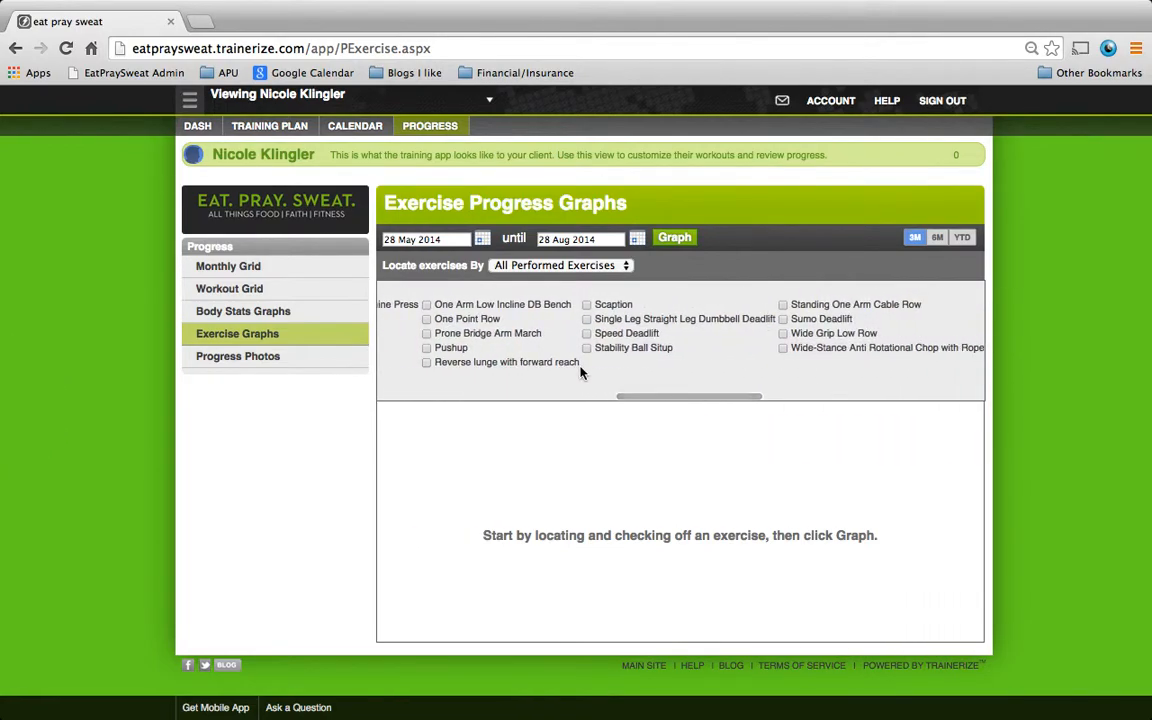
click(784, 318)
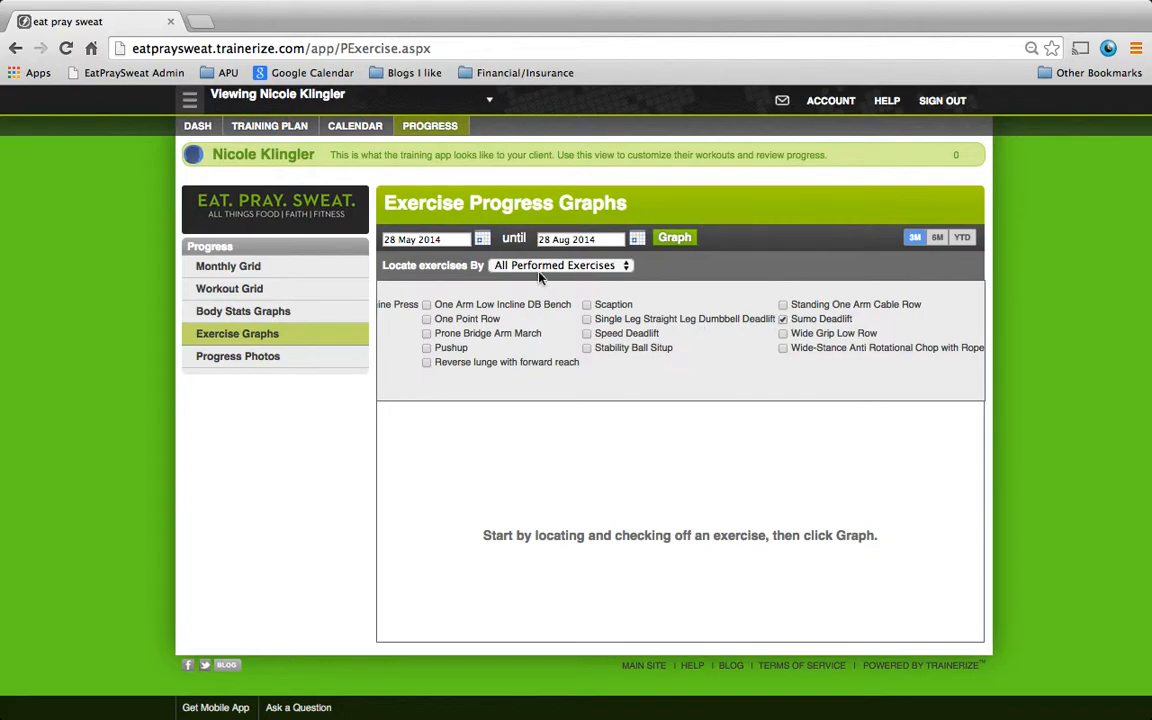
mouse_move(965, 250)
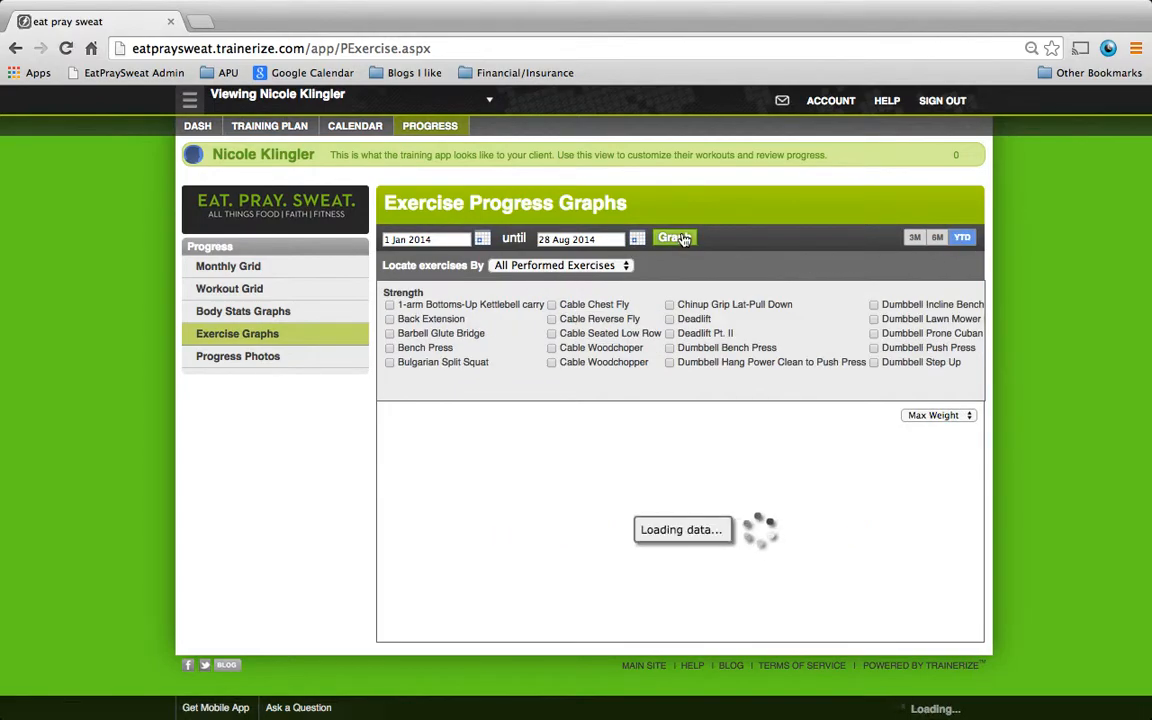
click(674, 237)
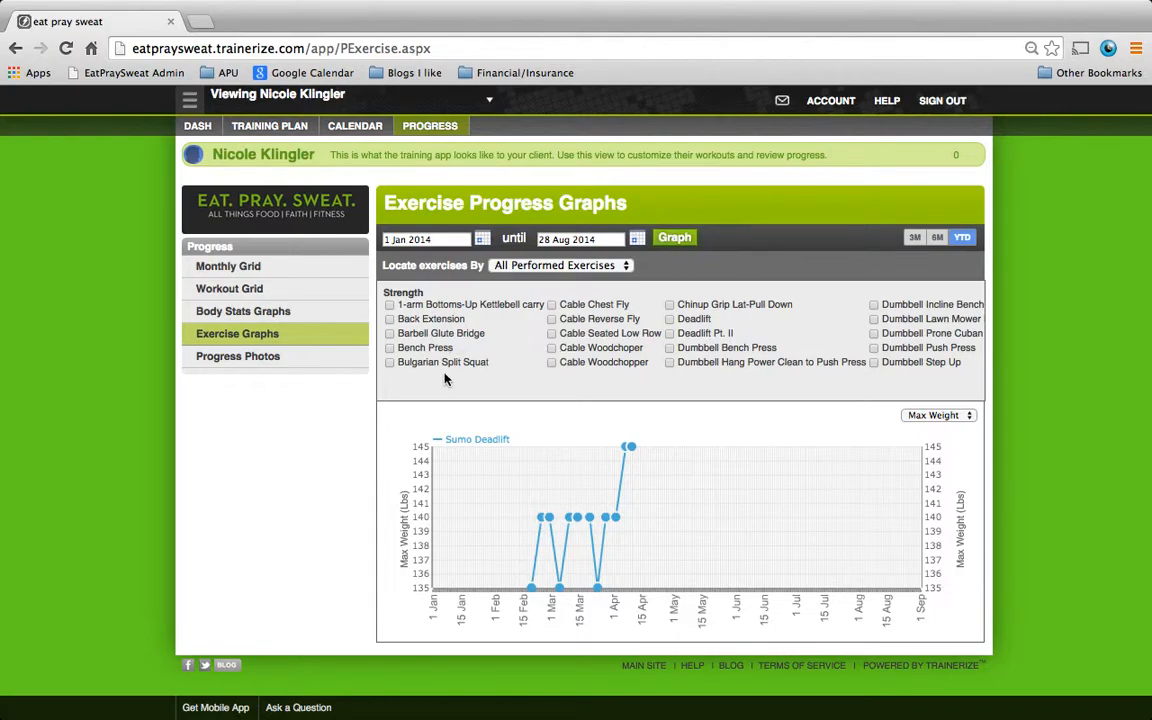
- Graph Bench Press max weight, then re-plot the Sumo Deadlift graph
click(390, 347)
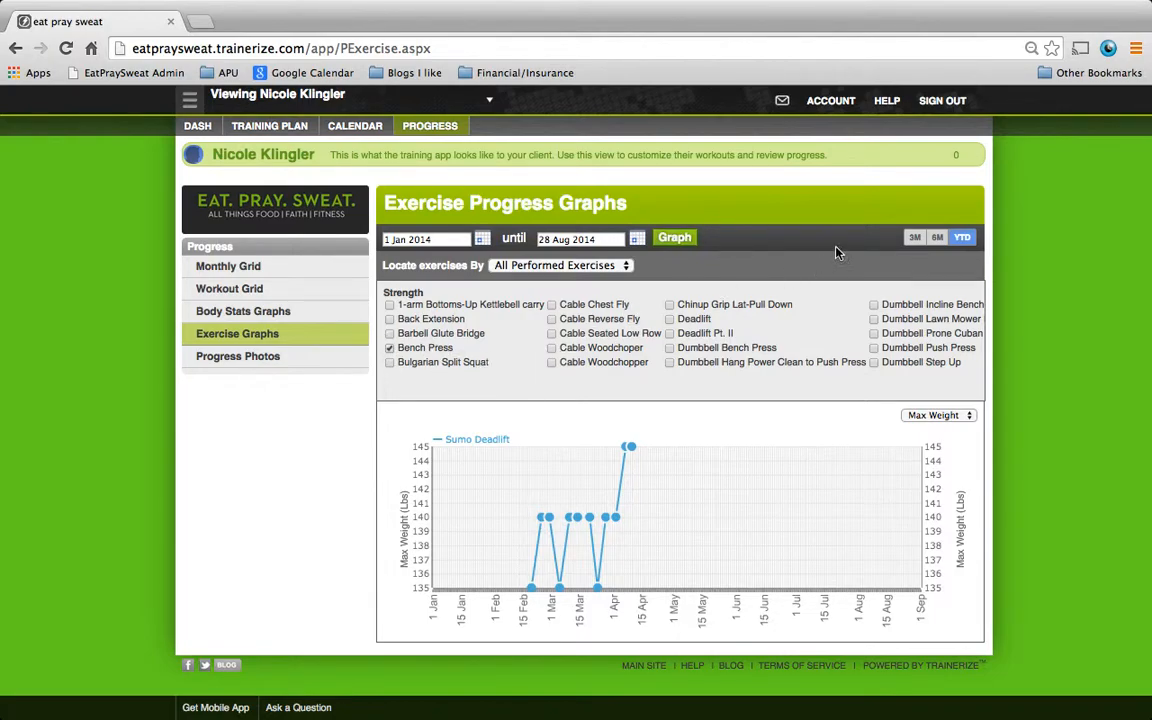
click(674, 238)
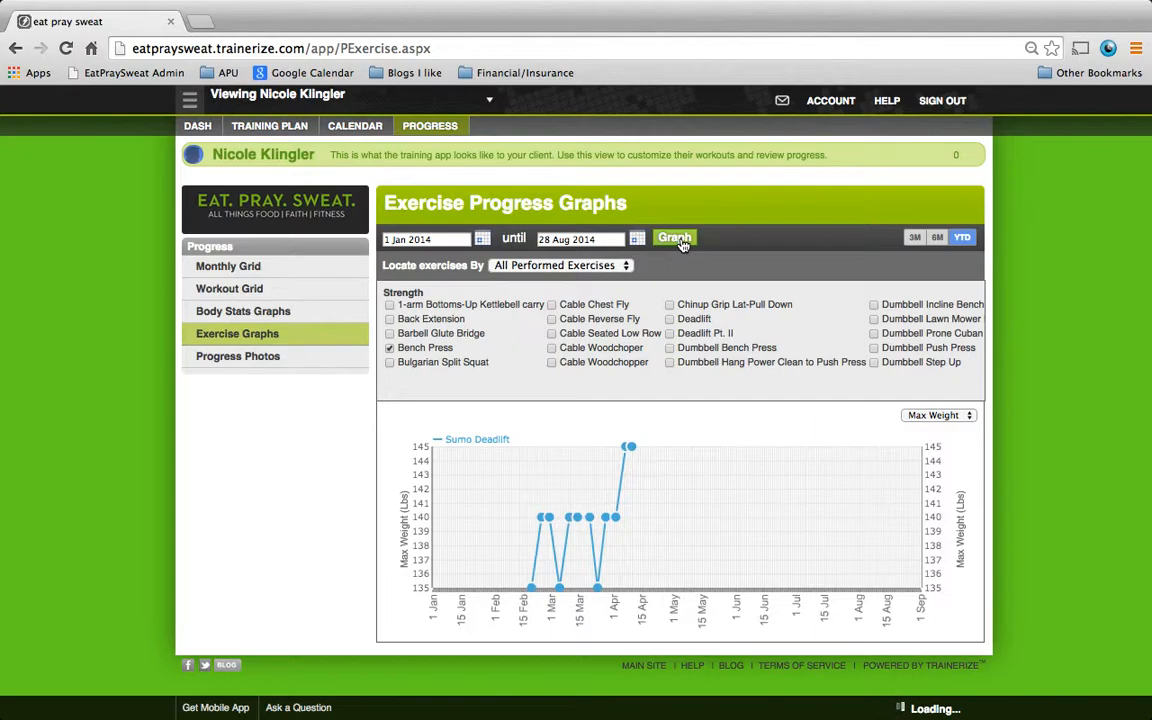
click(674, 237)
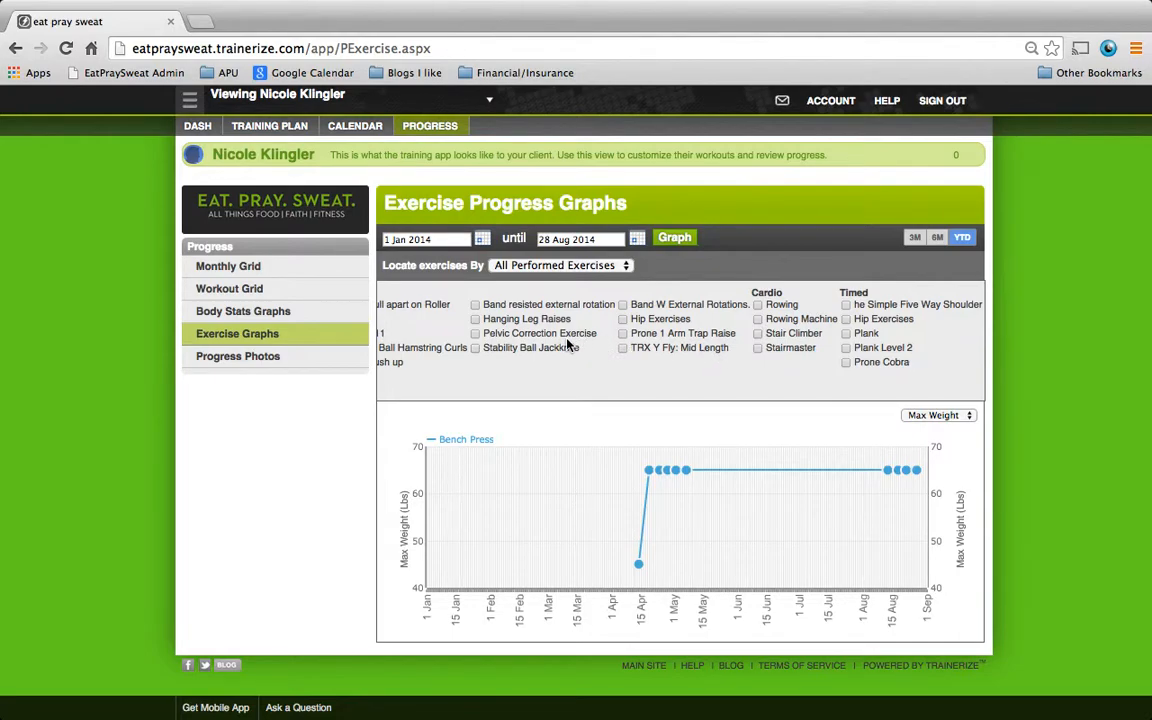
scroll(right, 3)
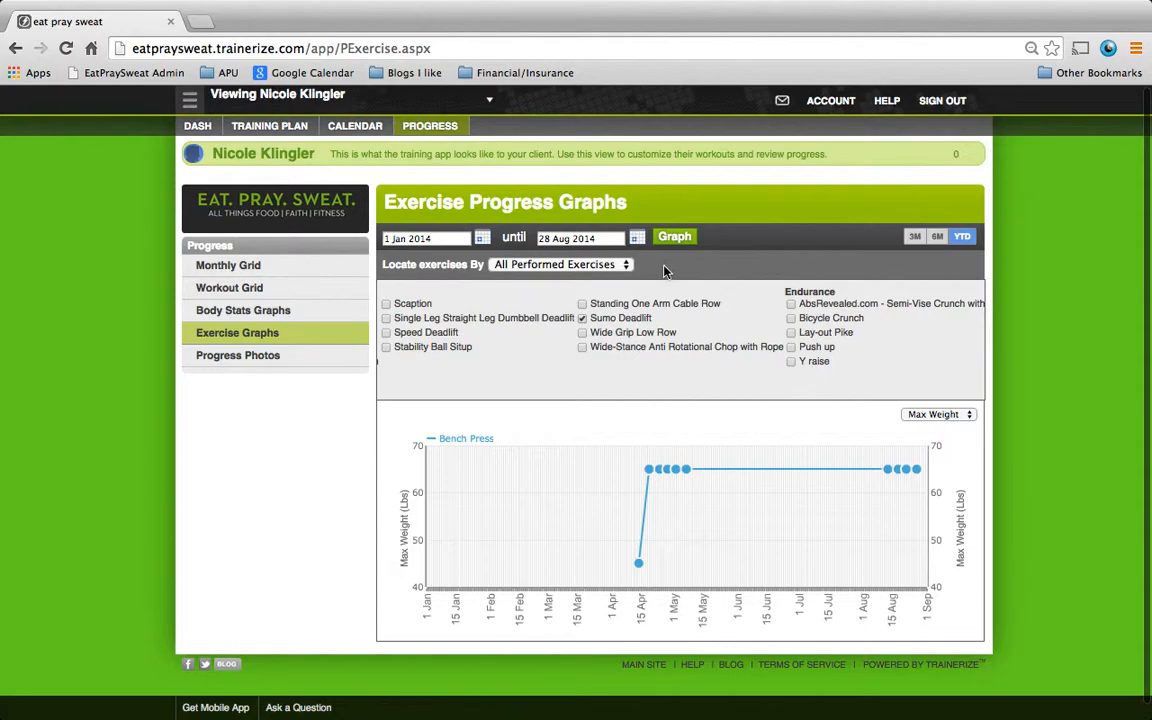
click(674, 238)
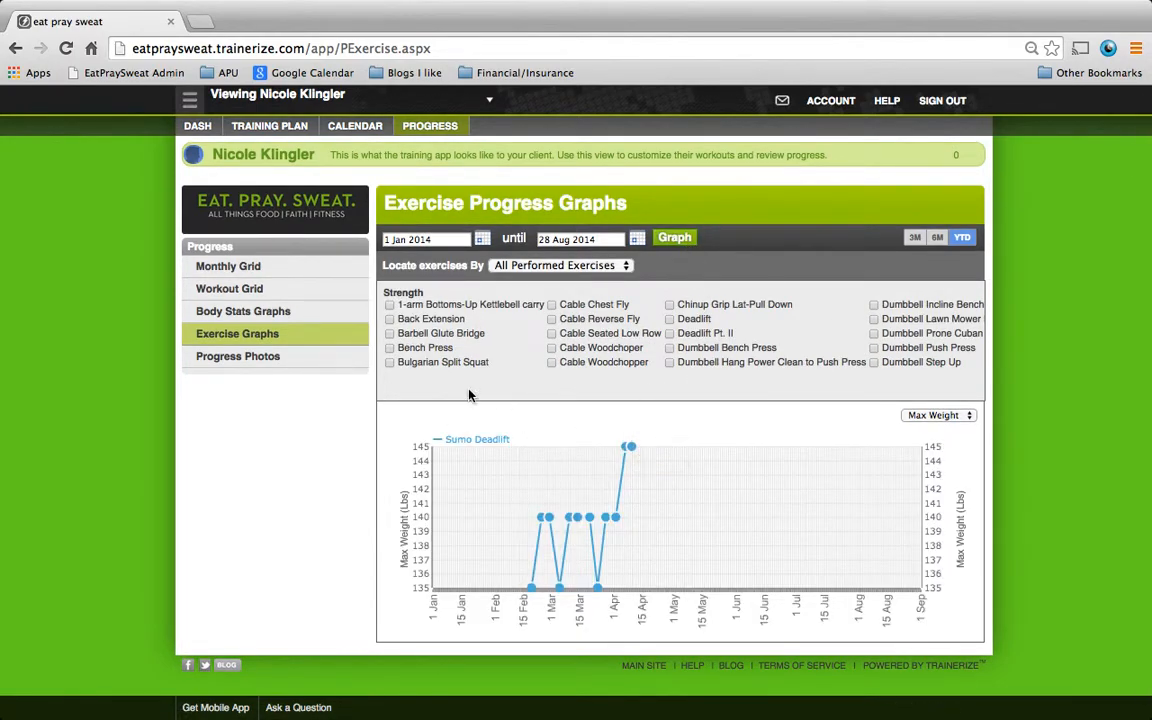
click(238, 356)
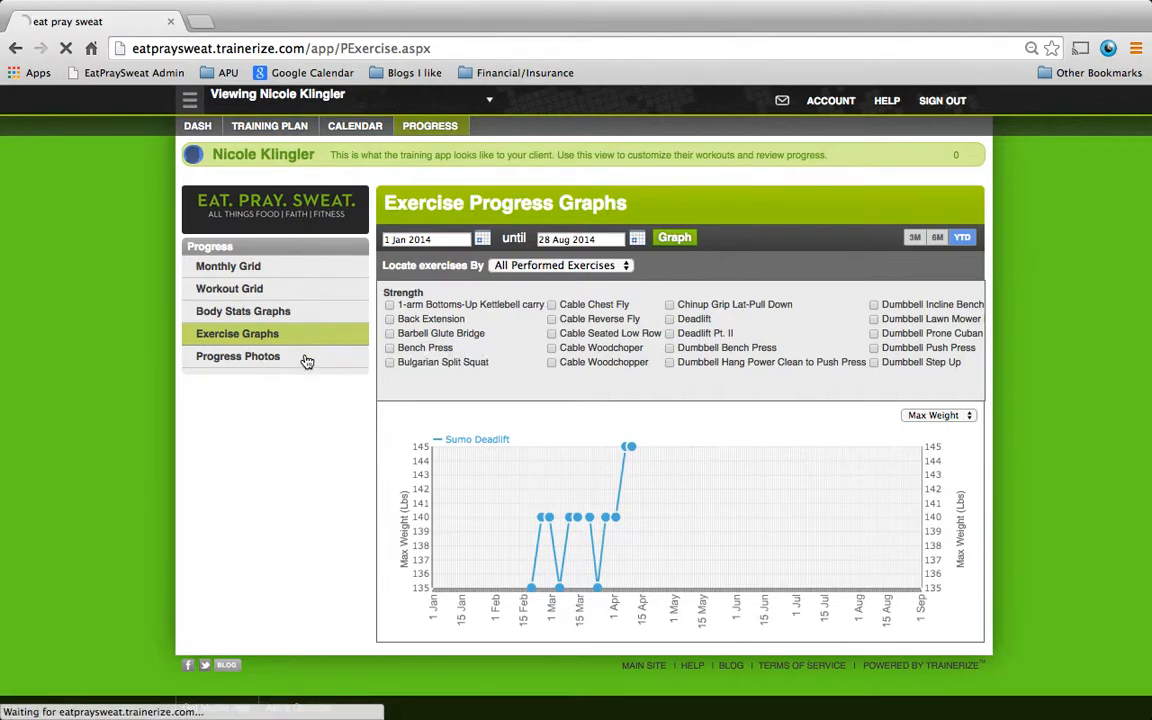
- Inspect the empty photo gallery's add-photo form and Bodypart dropdown, cancel, then go to DASH
click(238, 356)
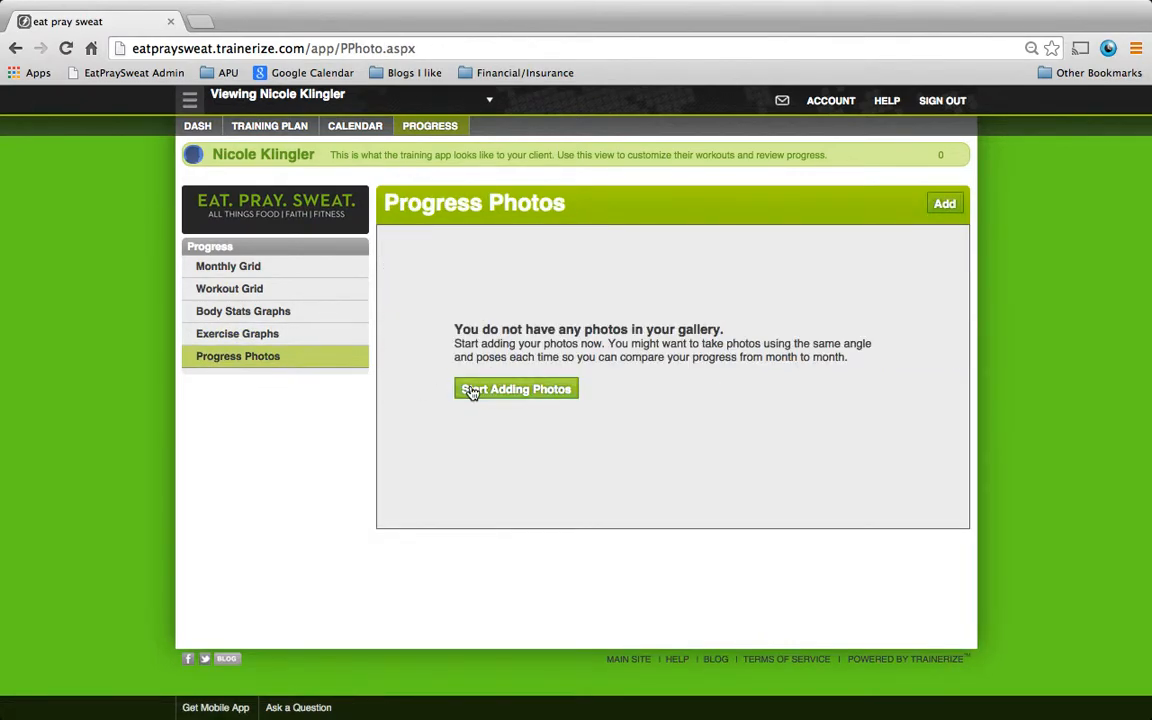
click(516, 389)
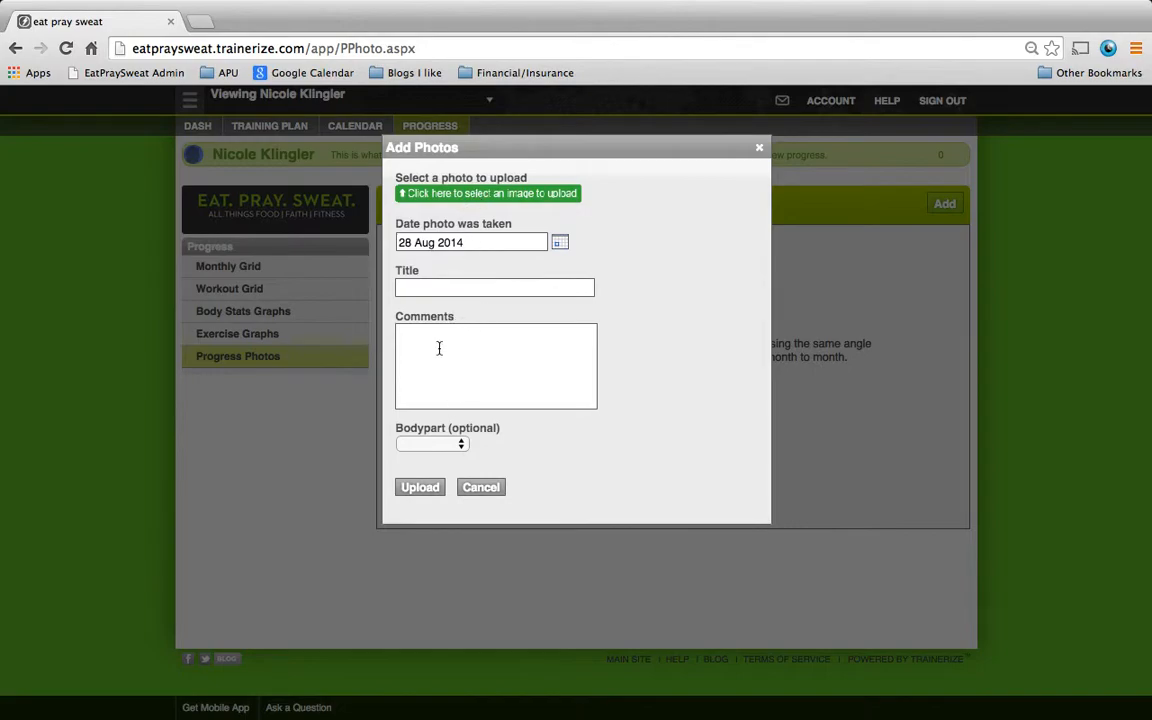
click(494, 288)
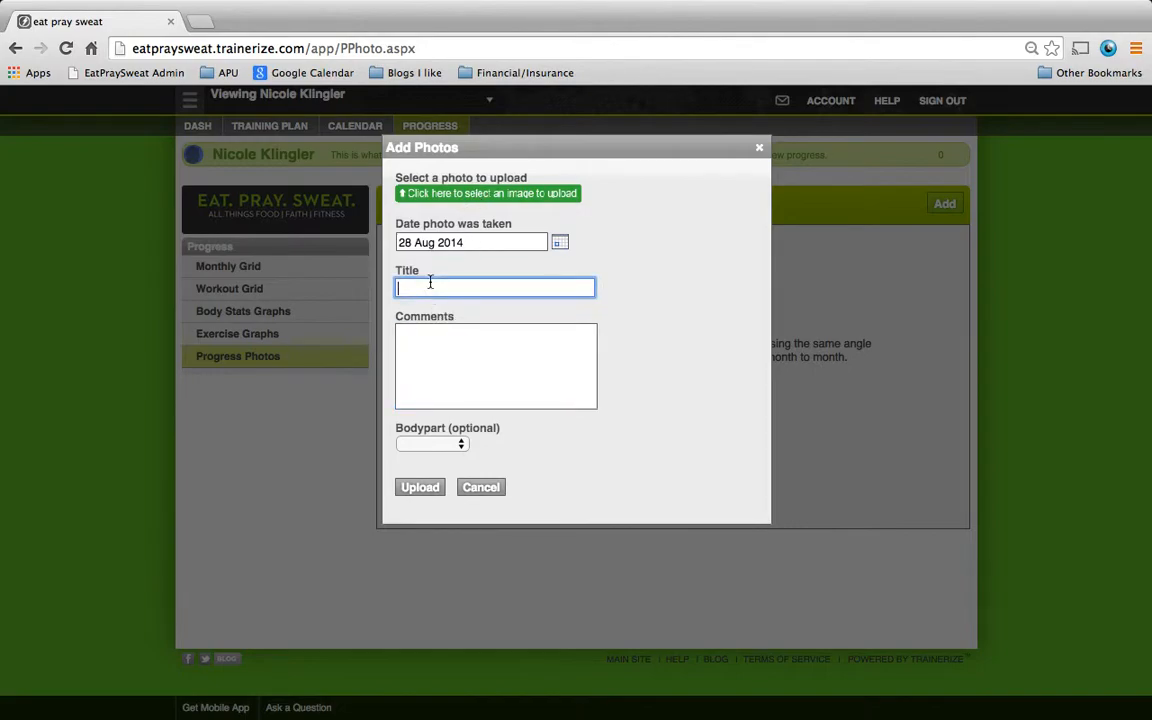
mouse_move(564, 309)
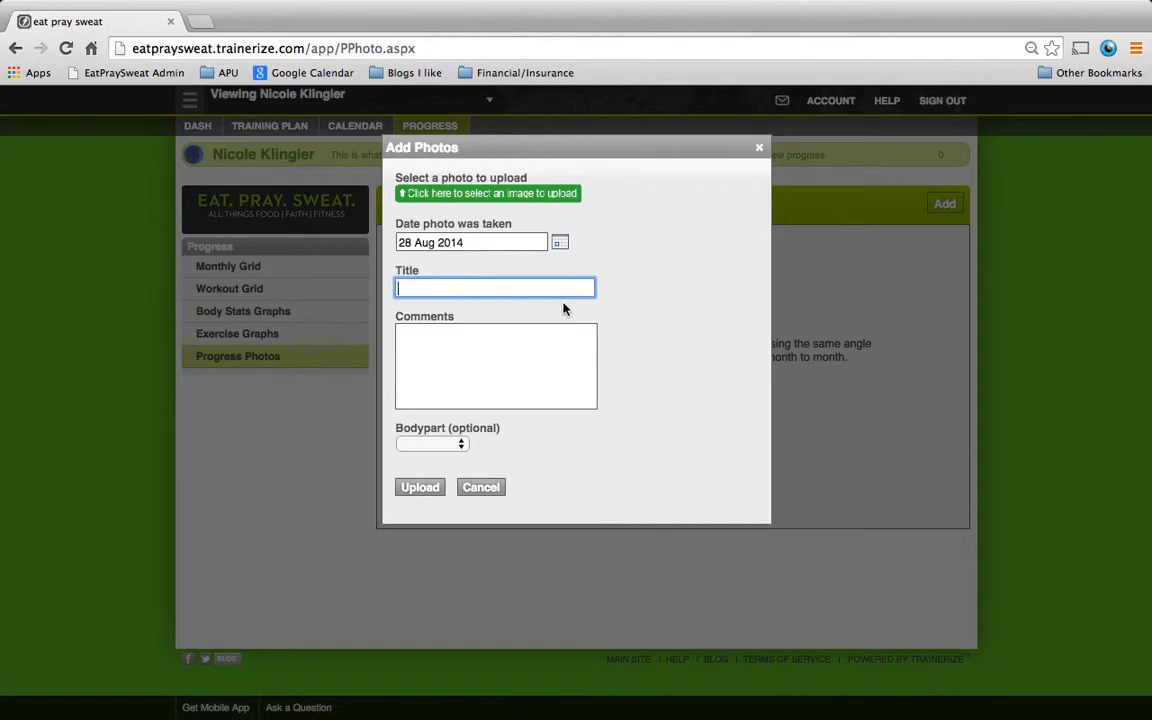
click(432, 443)
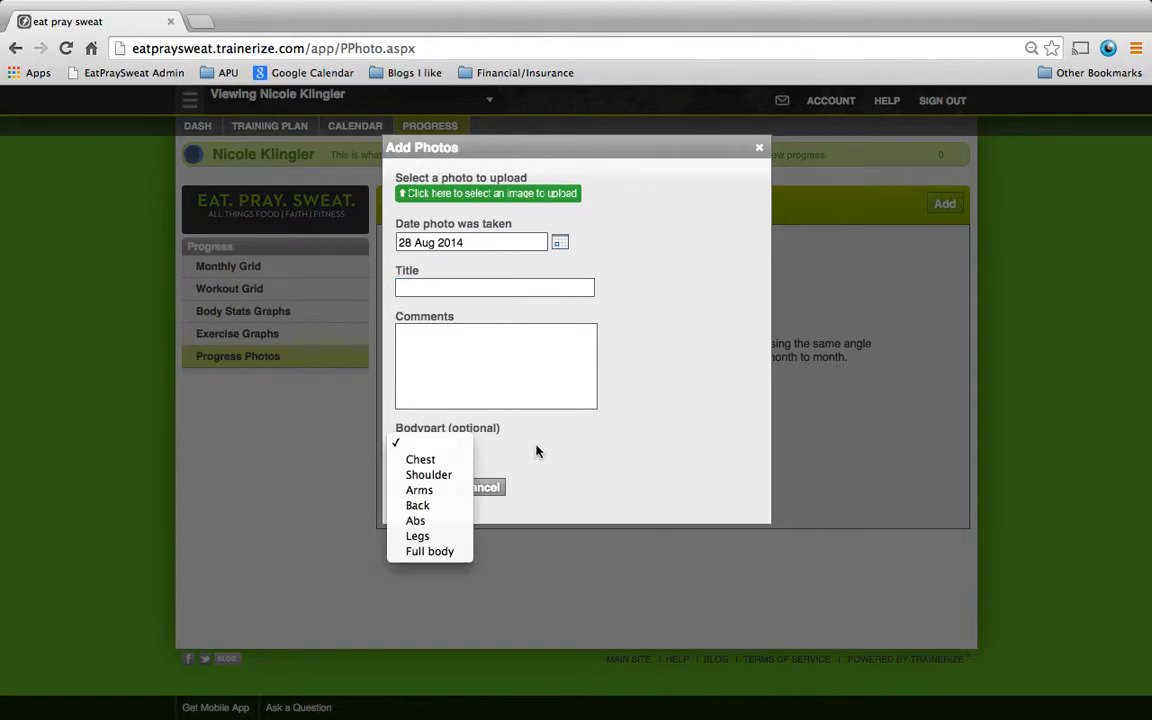
click(759, 147)
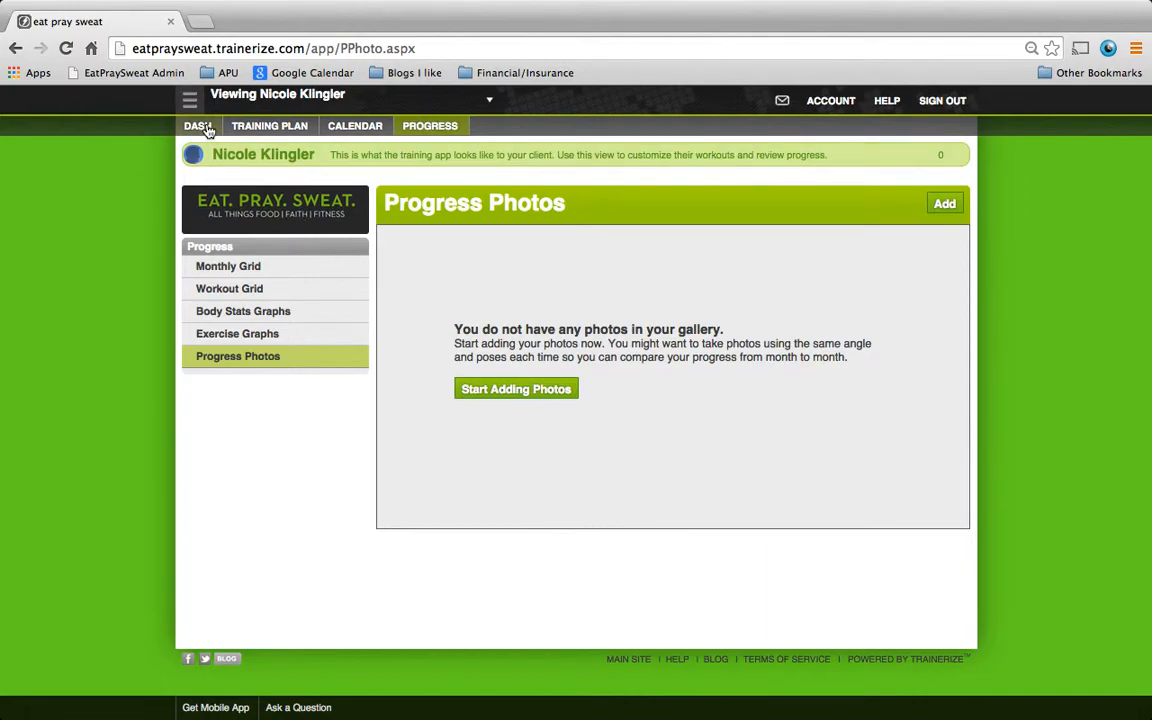
click(197, 125)
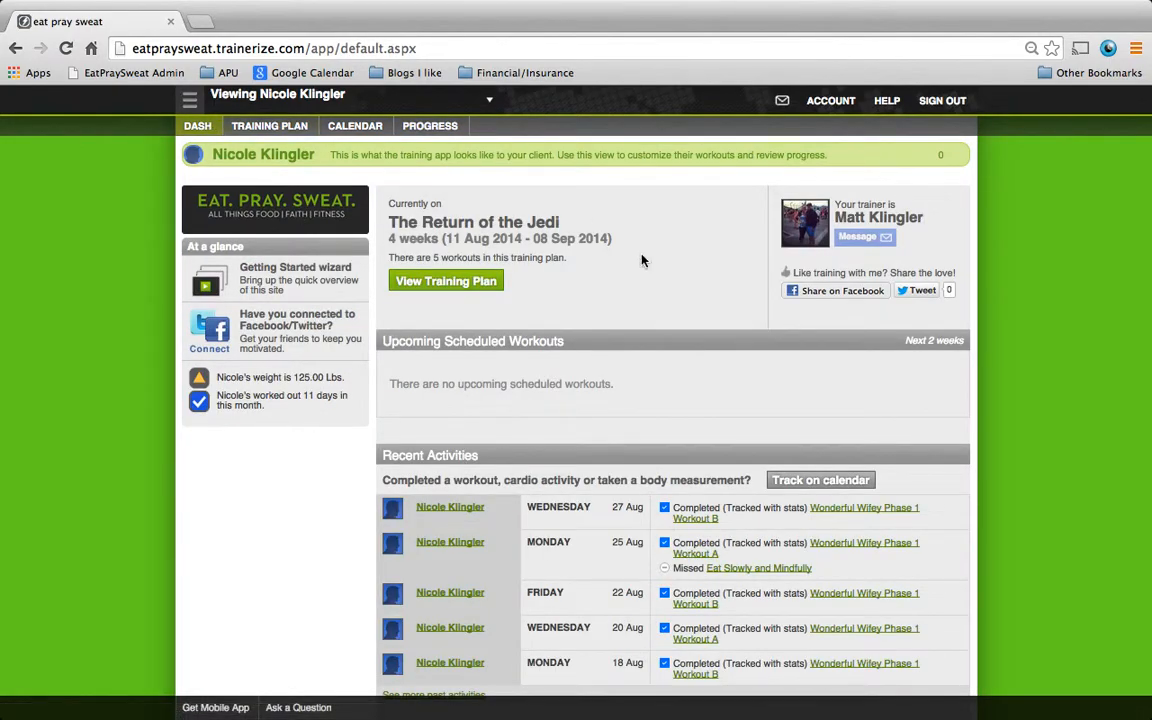
mouse_move(967, 6)
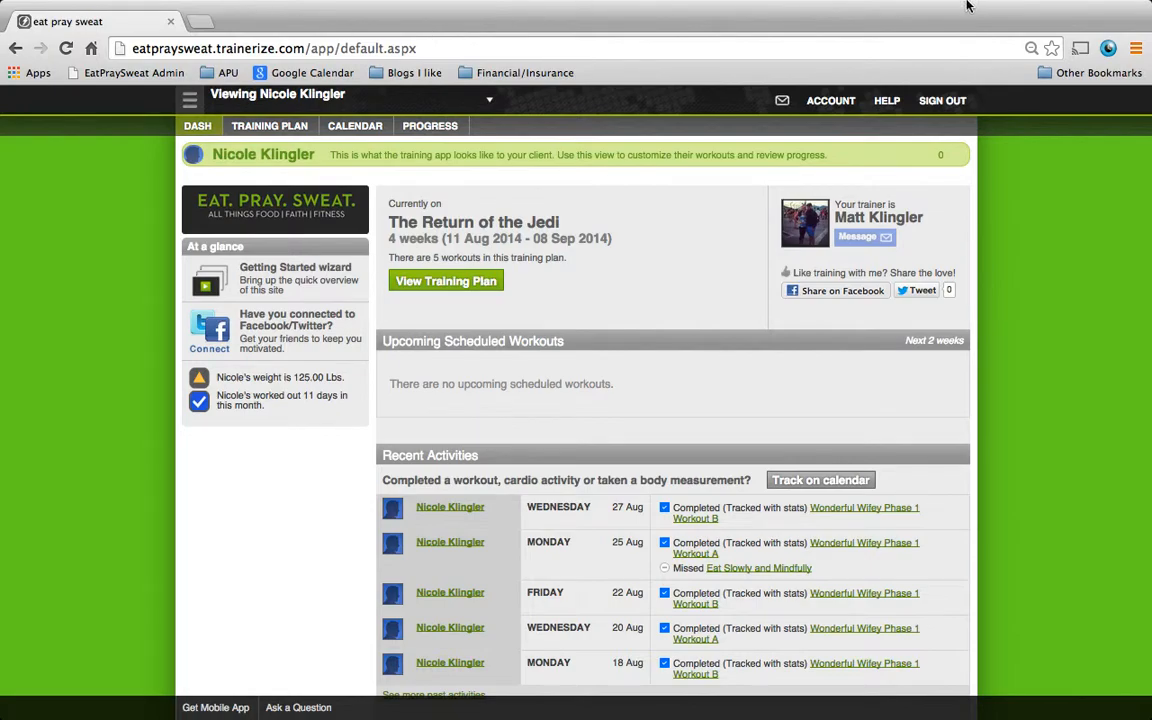